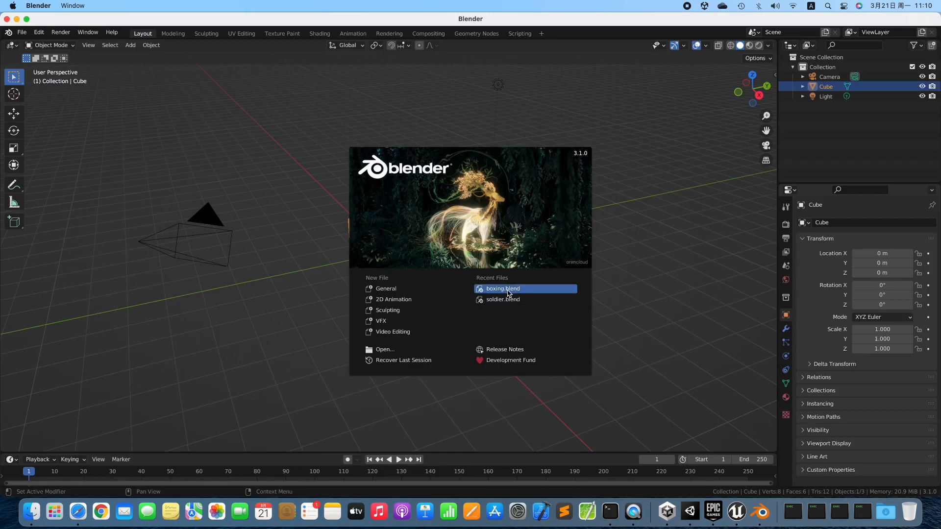
# Open boxing.blend from Recent Files and play then stop the boxer's punching animation.
pyautogui.click(503, 288)
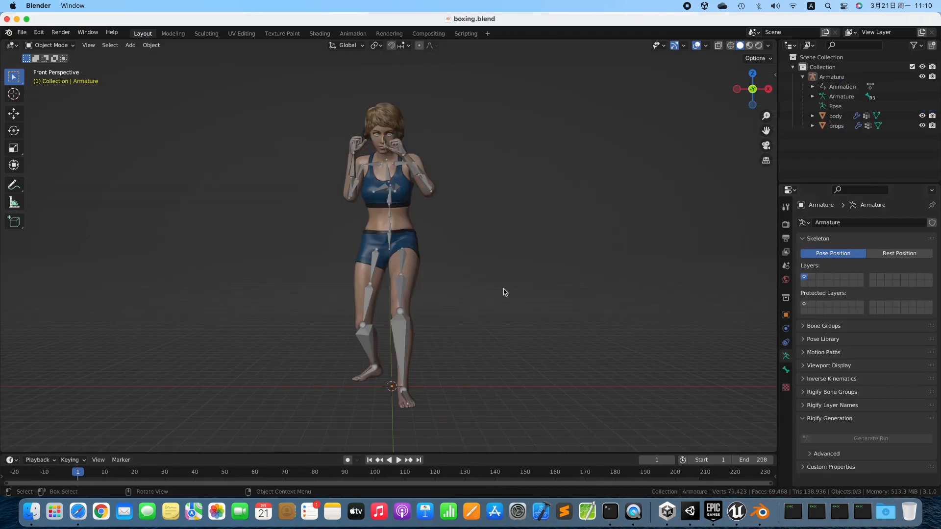
pyautogui.moveTo(396, 158)
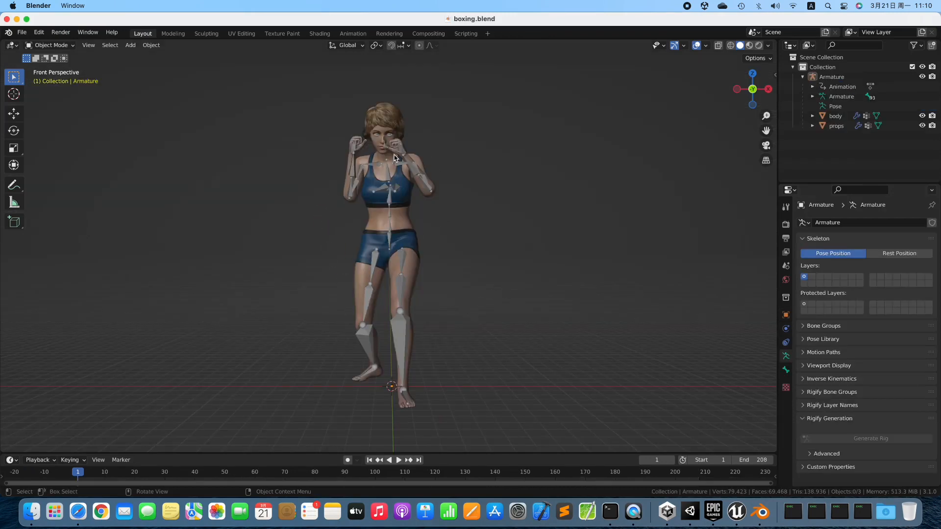
pyautogui.click(398, 459)
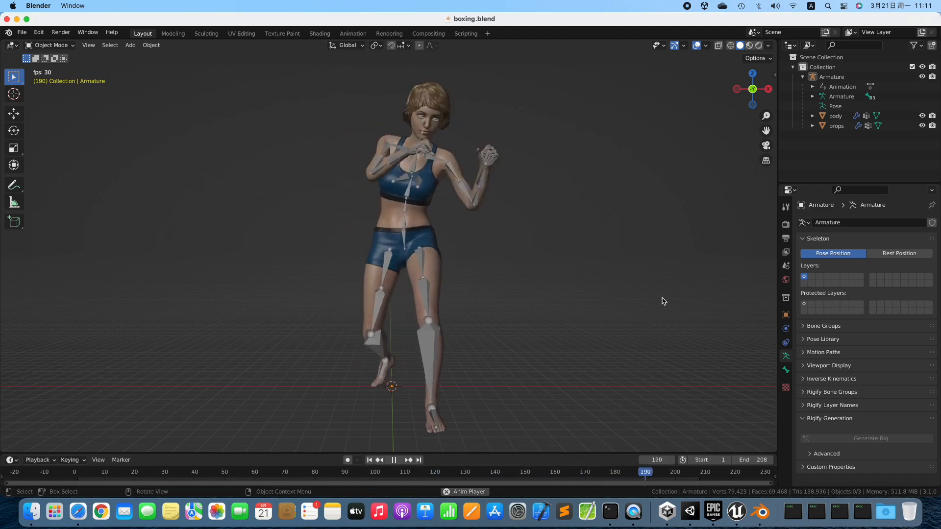
pyautogui.click(368, 460)
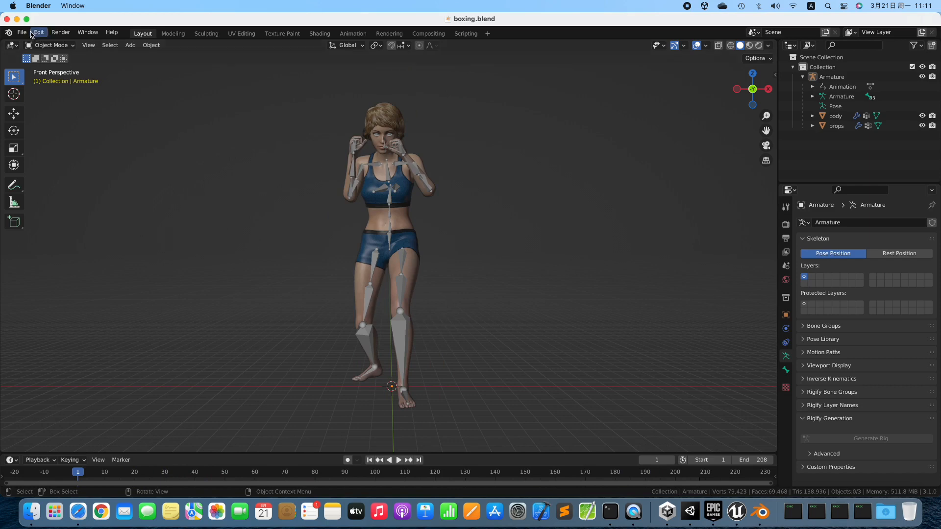
# Export the boxing scene with Better FBX Exporter to the Desktop, with Embed Media on.
pyautogui.click(22, 32)
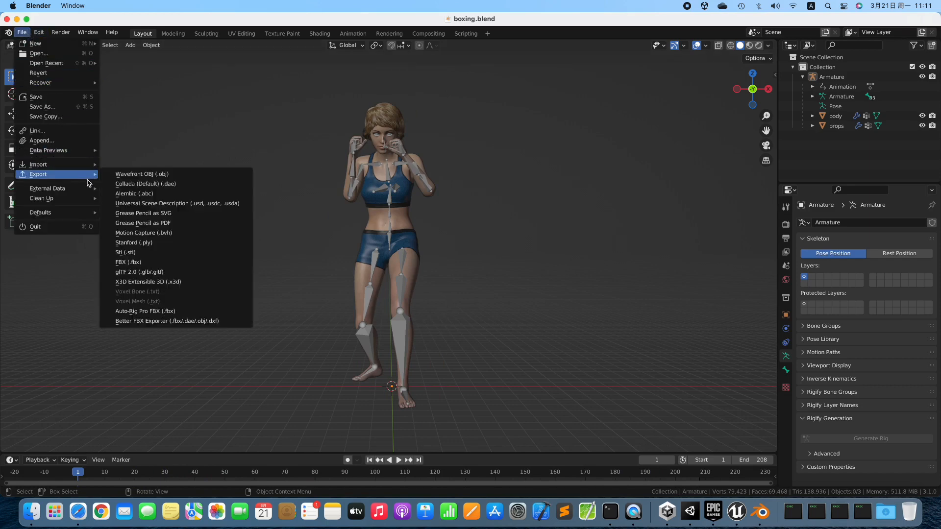
pyautogui.click(166, 321)
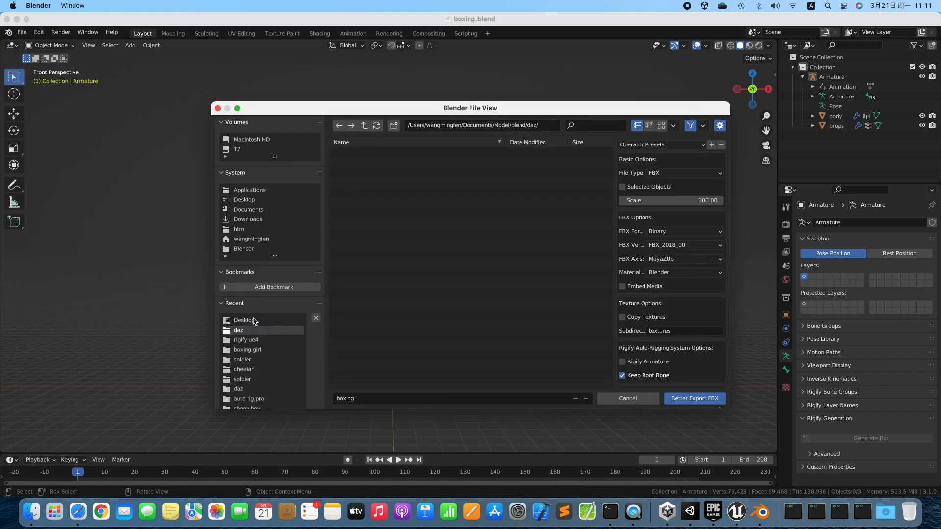
pyautogui.click(244, 320)
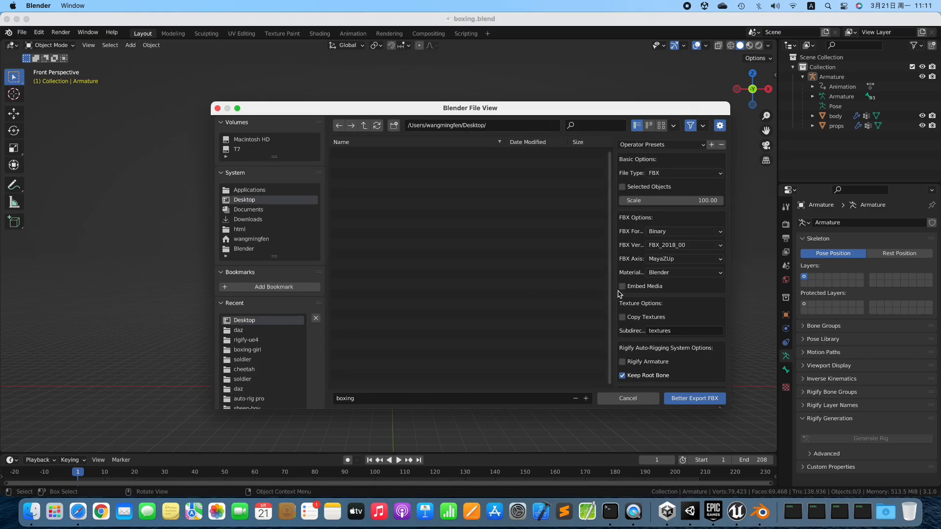
pyautogui.click(622, 286)
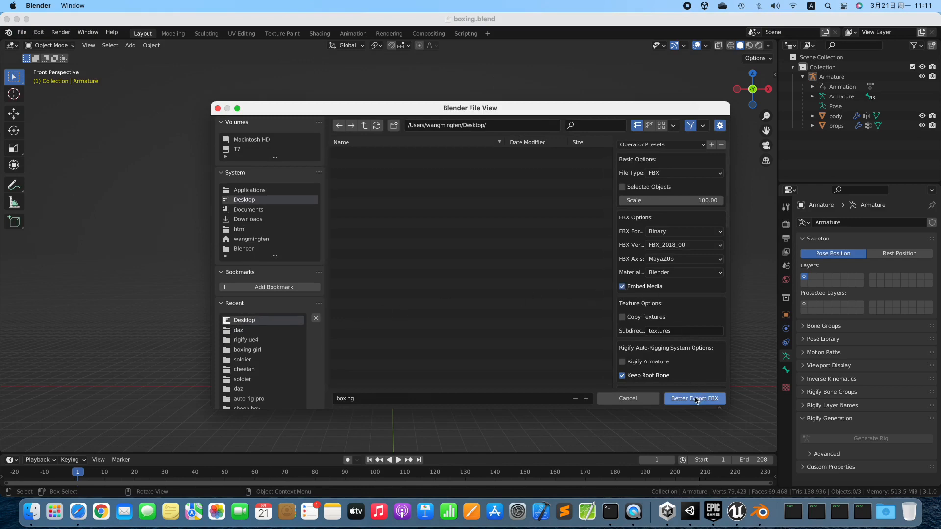
pyautogui.click(694, 398)
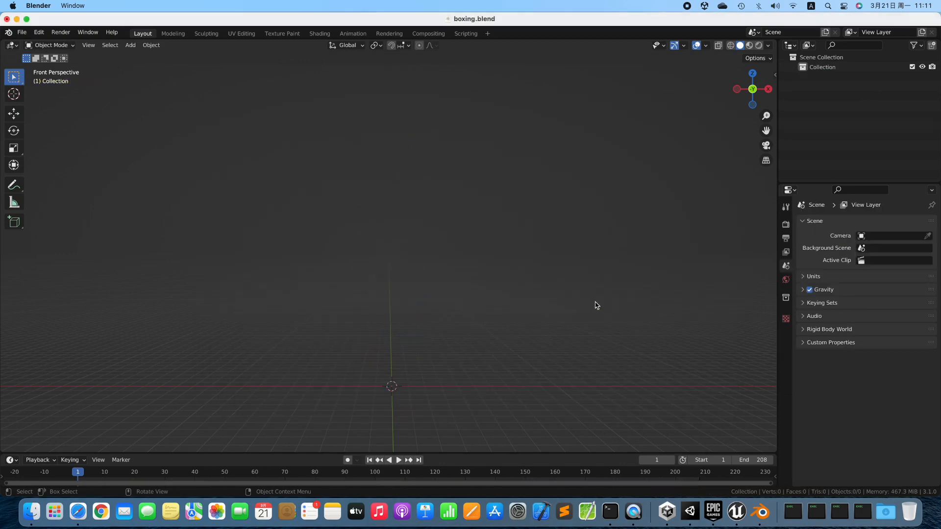
# Import boxing.fbx from the Desktop with the Better FBX Importer.
pyautogui.click(21, 32)
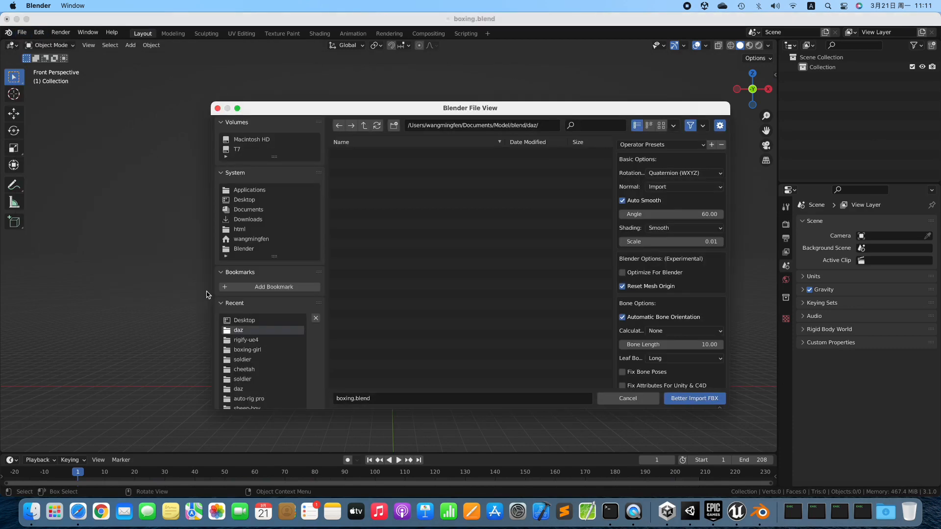
pyautogui.click(244, 199)
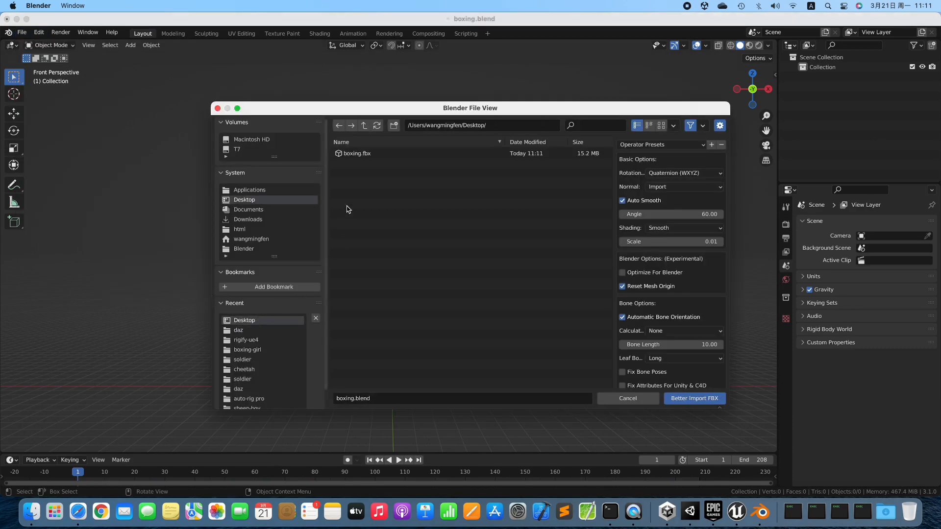
pyautogui.click(357, 153)
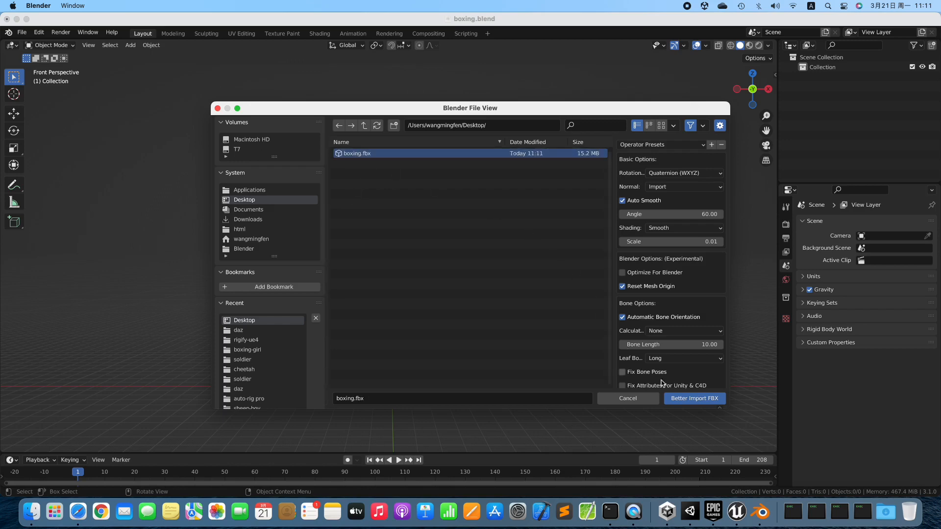
pyautogui.click(693, 398)
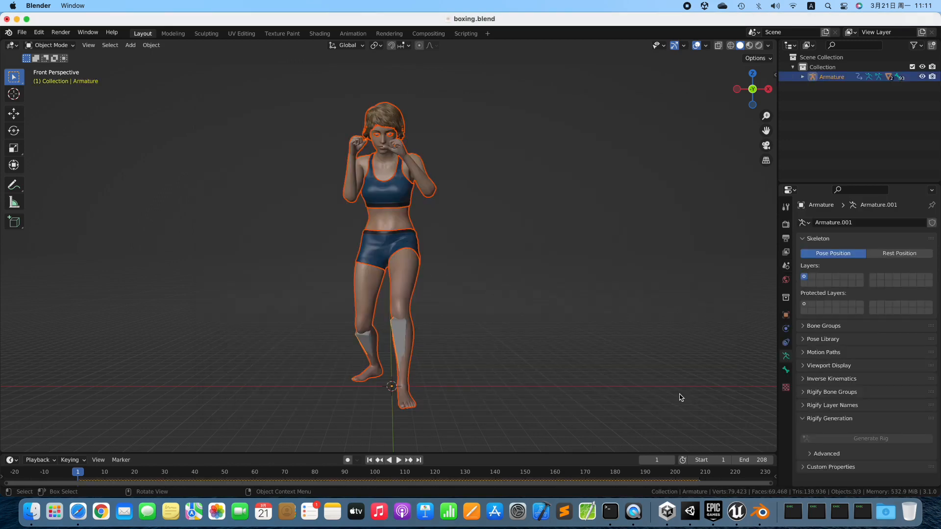
# Enable In Front under the armature's Viewport Display, then play and stop the animation.
pyautogui.click(803, 365)
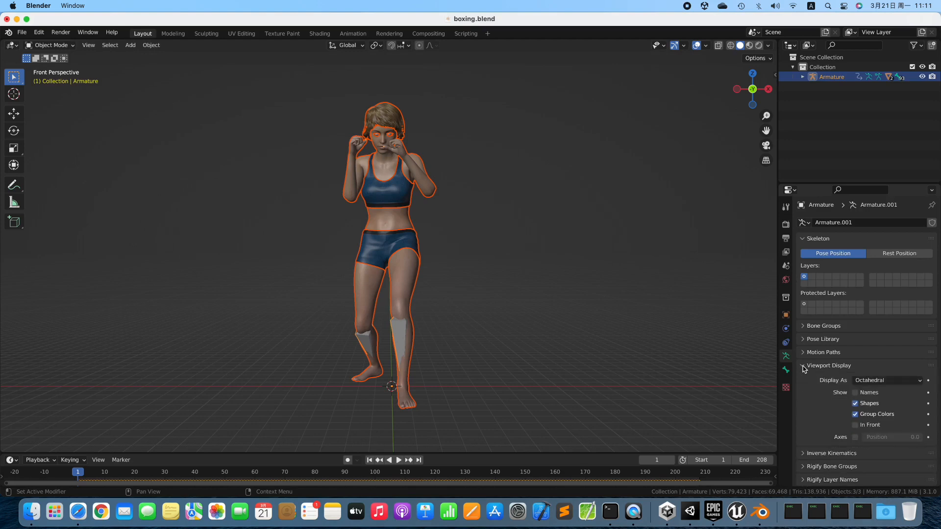
pyautogui.click(854, 425)
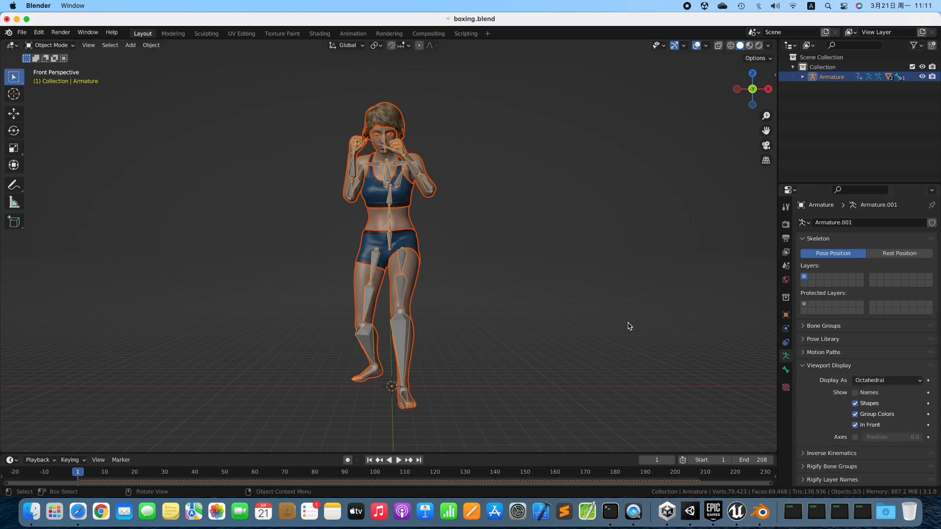
pyautogui.click(398, 460)
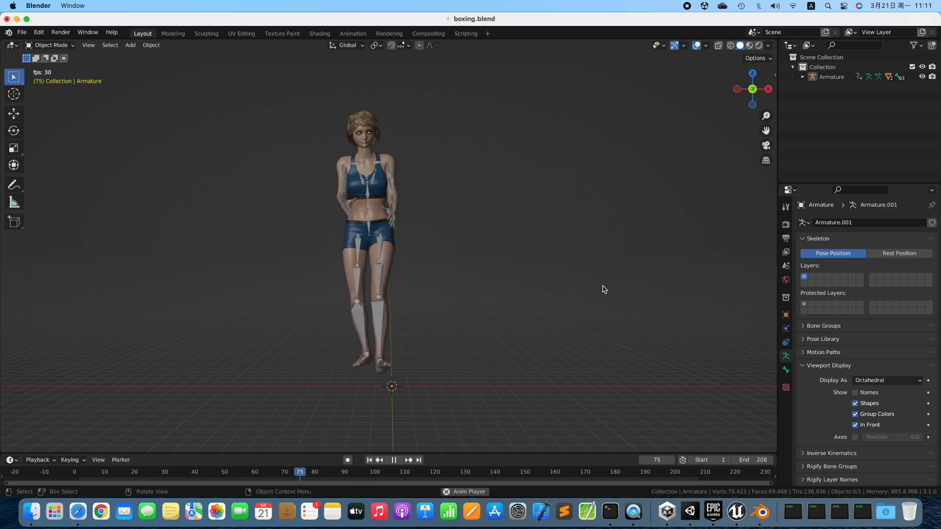
pyautogui.click(394, 459)
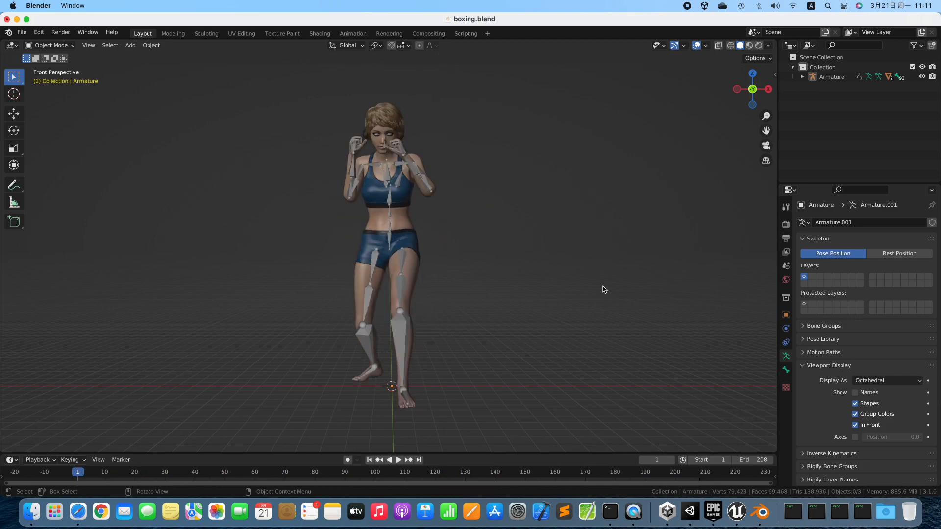
pyautogui.click(22, 32)
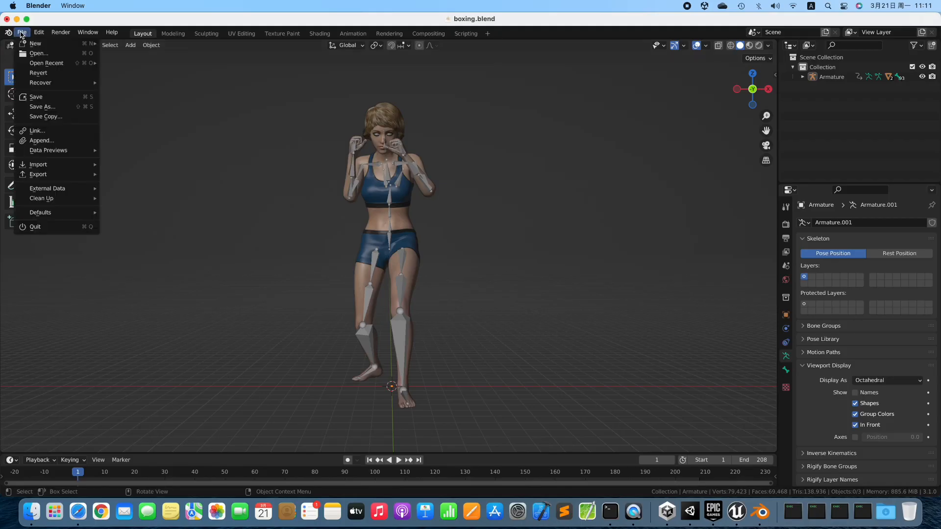
pyautogui.moveTo(47, 63)
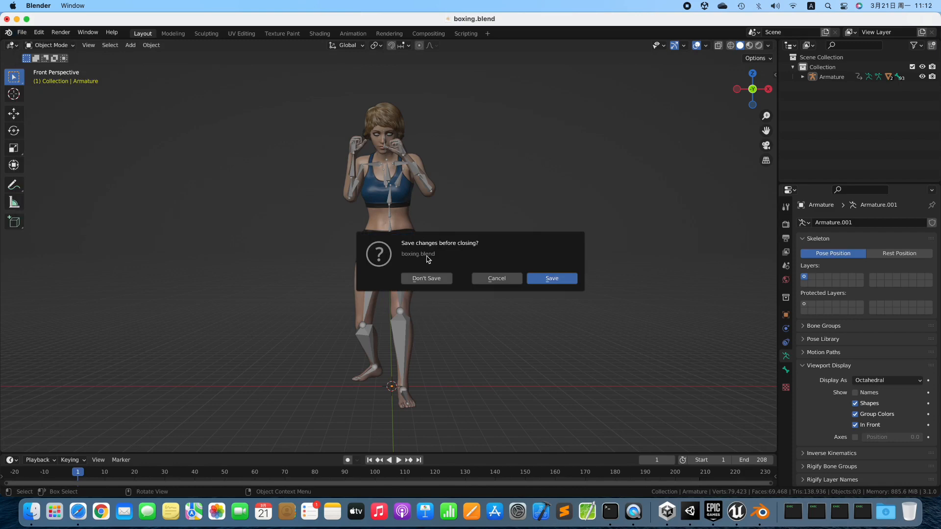
# Open soldier.blend, discarding unsaved changes to the boxing file.
pyautogui.click(426, 277)
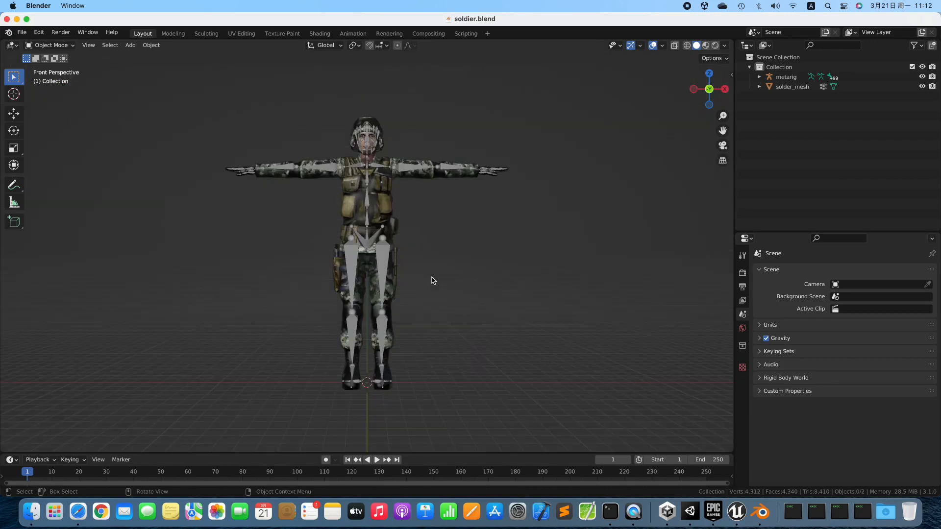
# Select the soldier's metarig and run Re-Generate Rig under Rigify Generation.
pyautogui.click(786, 77)
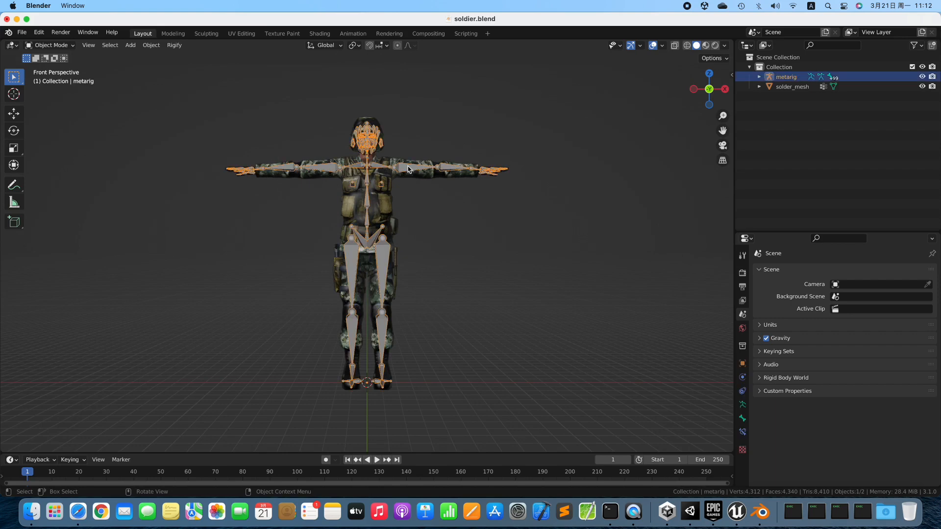
pyautogui.click(742, 405)
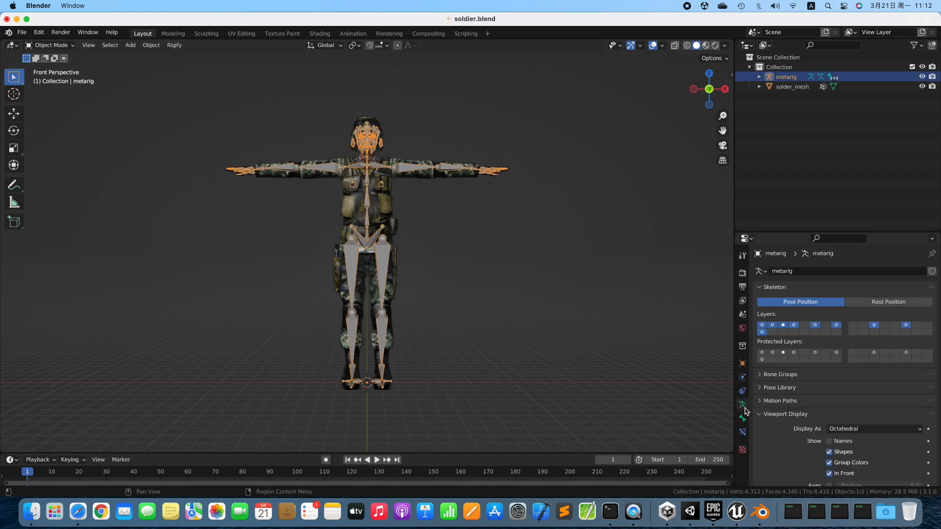
pyautogui.scroll(-3)
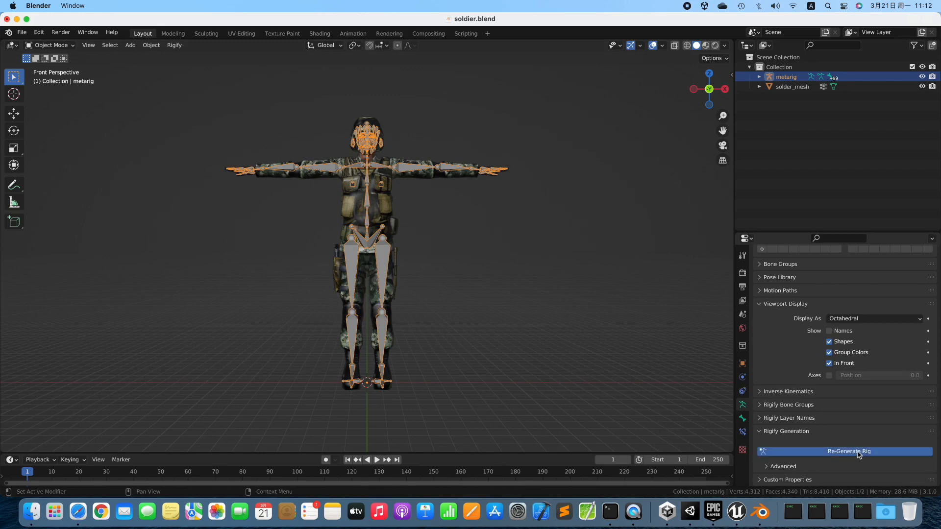
pyautogui.click(848, 451)
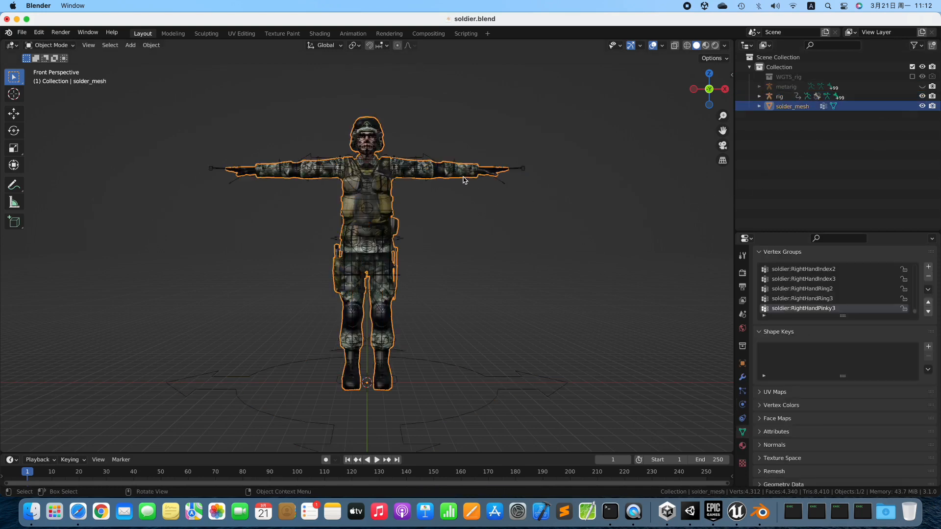
# Parent solder_mesh to the rig With Automatic Weights, then return to Object Mode.
pyautogui.click(779, 96)
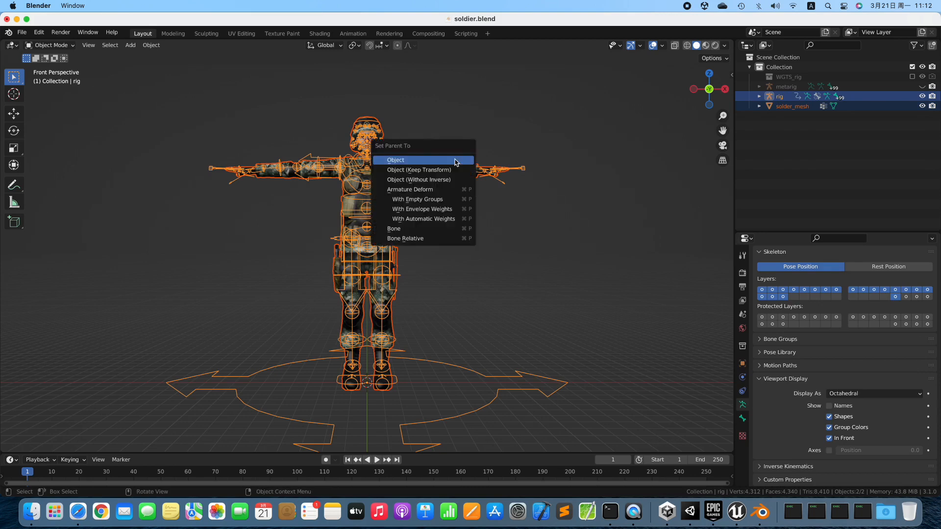
pyautogui.moveTo(422, 219)
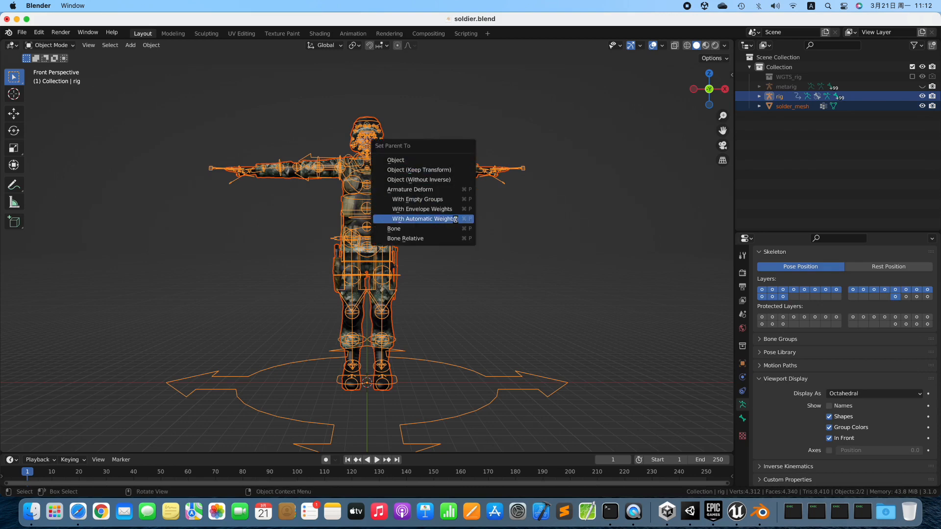
pyautogui.click(423, 218)
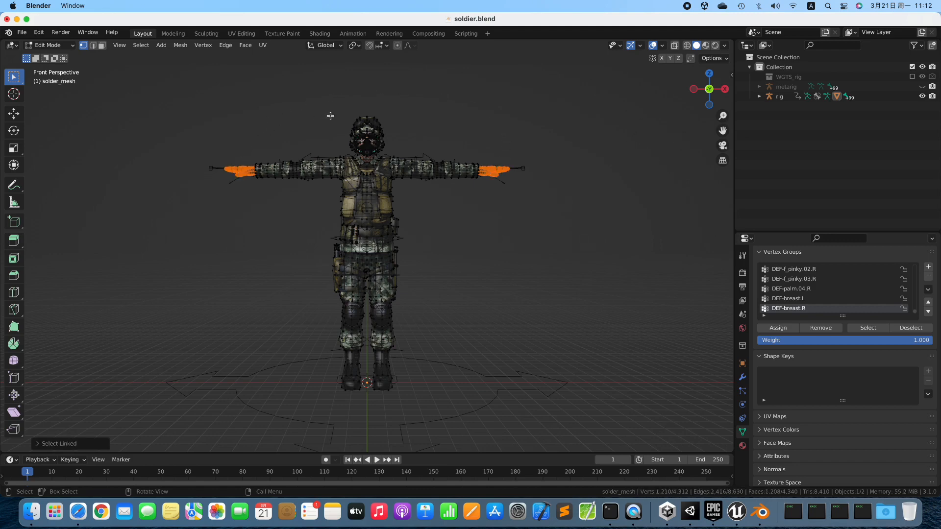
pyautogui.press('Tab')
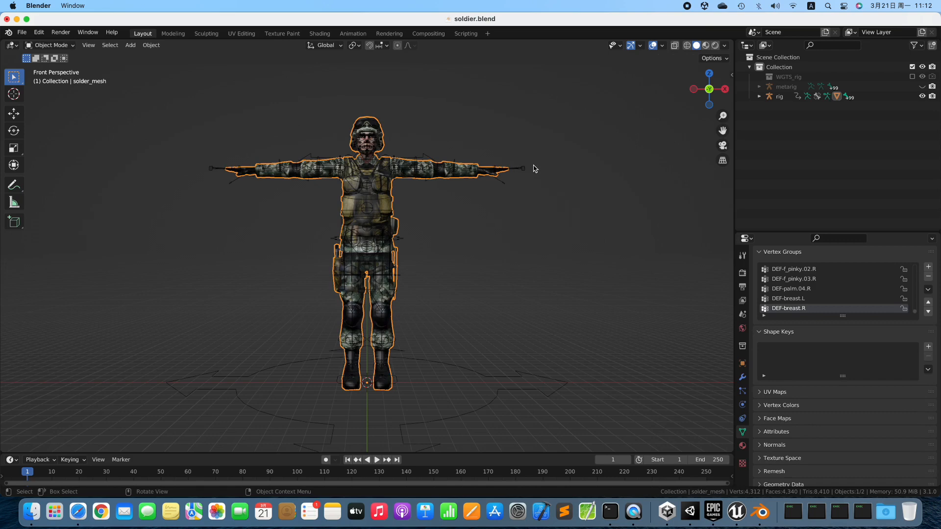
# Select the mesh and rig, then run Voxel Heat Diffuse Skinning.
pyautogui.click(780, 96)
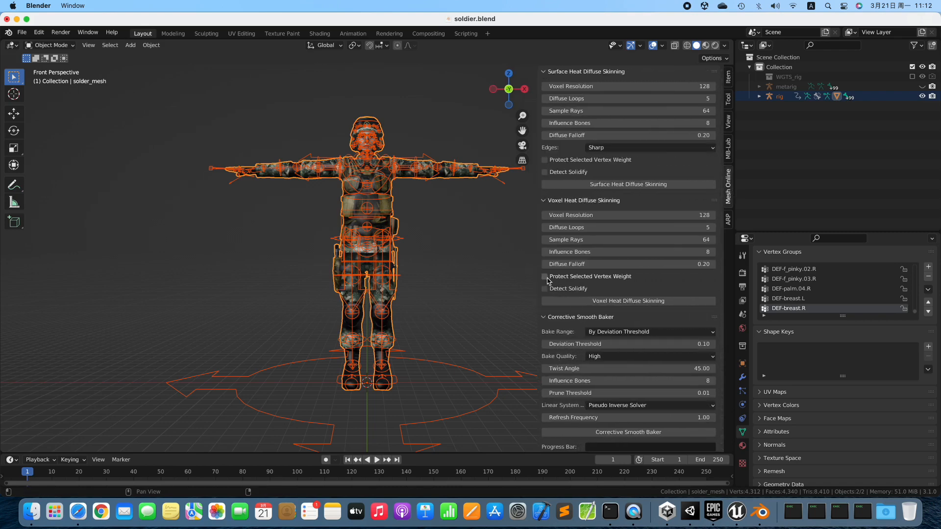
pyautogui.click(544, 276)
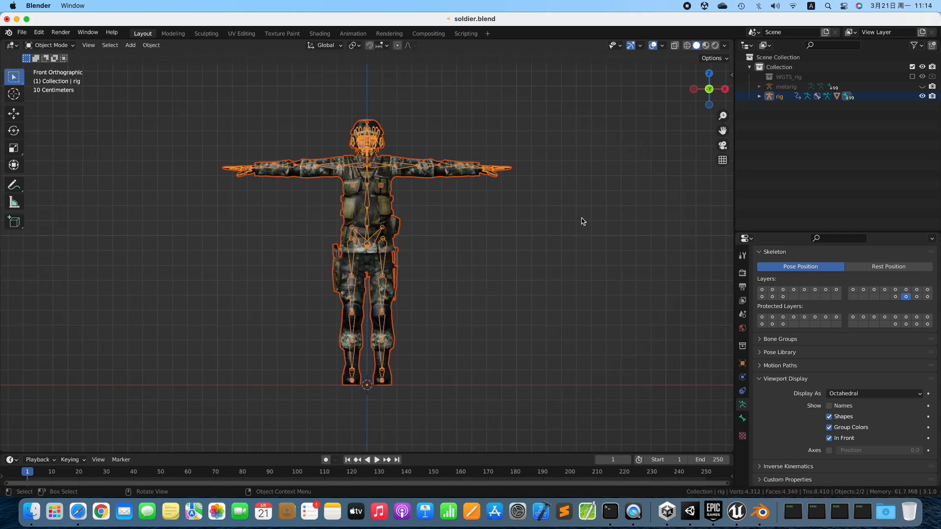
pyautogui.moveTo(21, 32)
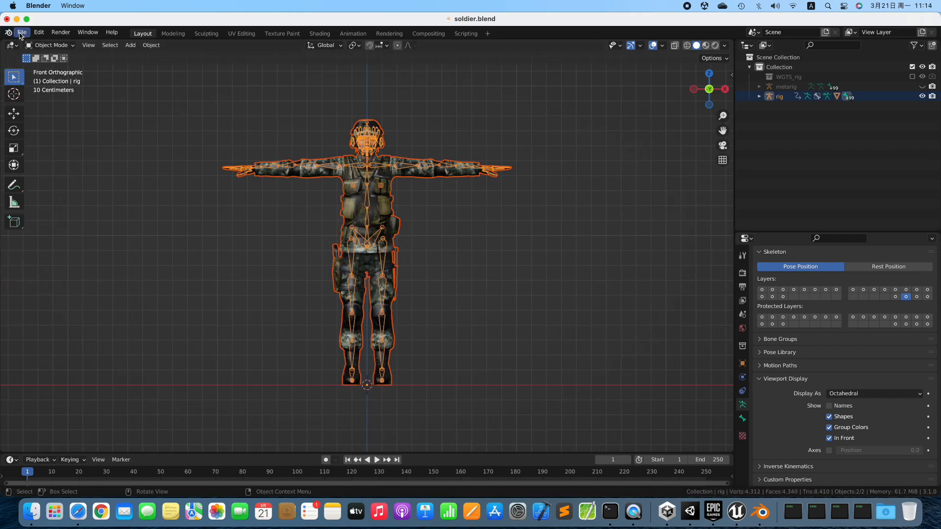
# Set up a Better FBX export to the Desktop with Selected Objects, Embed Media and Rigify Armature.
pyautogui.click(22, 32)
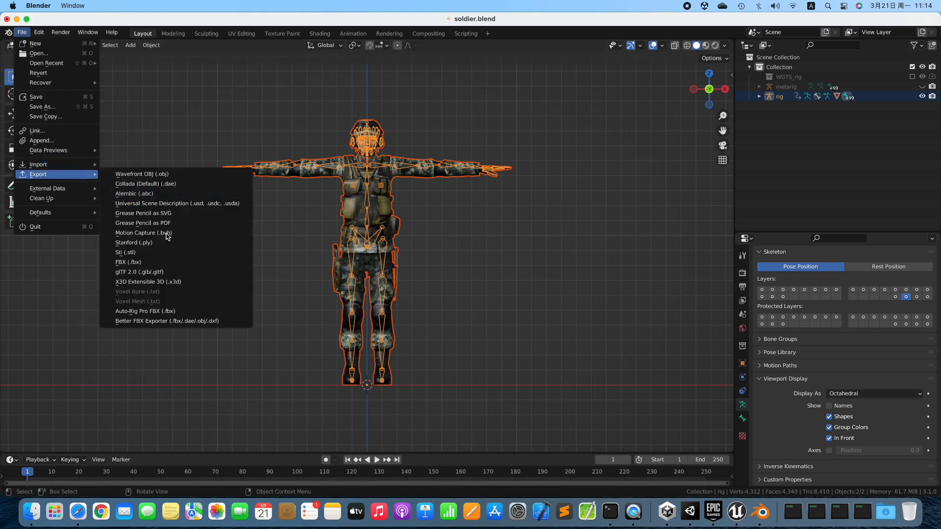
pyautogui.click(166, 320)
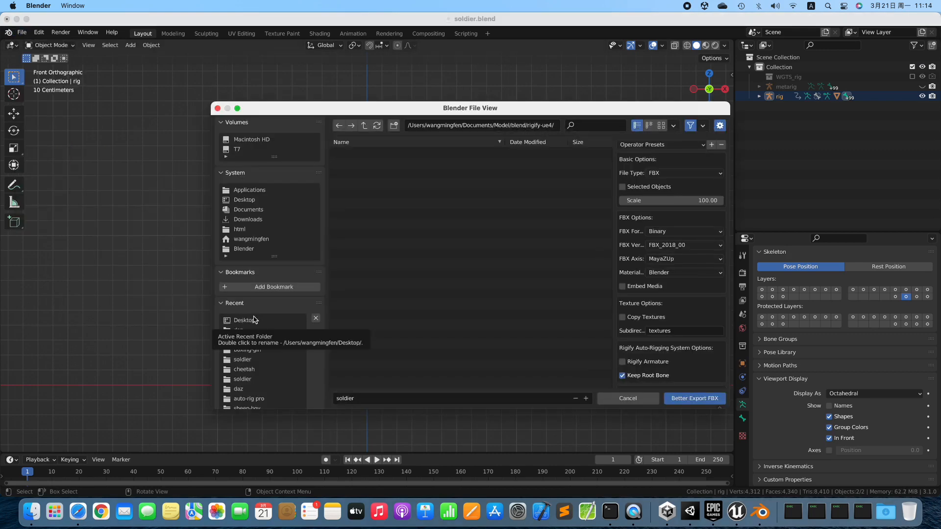
pyautogui.click(244, 320)
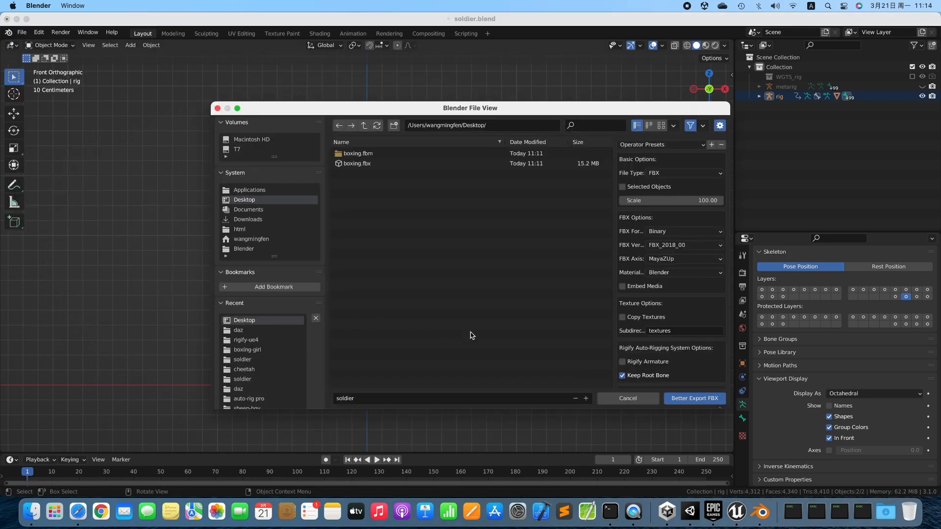
pyautogui.click(622, 186)
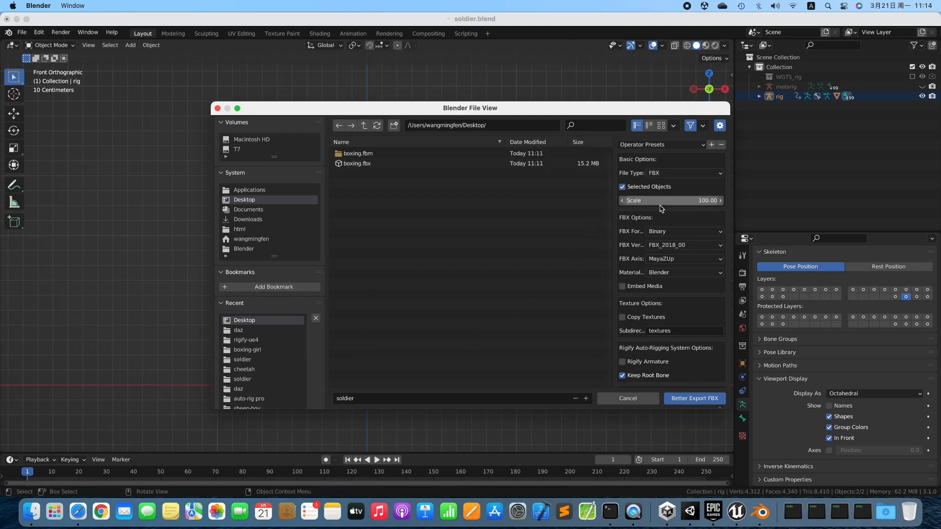
pyautogui.click(623, 286)
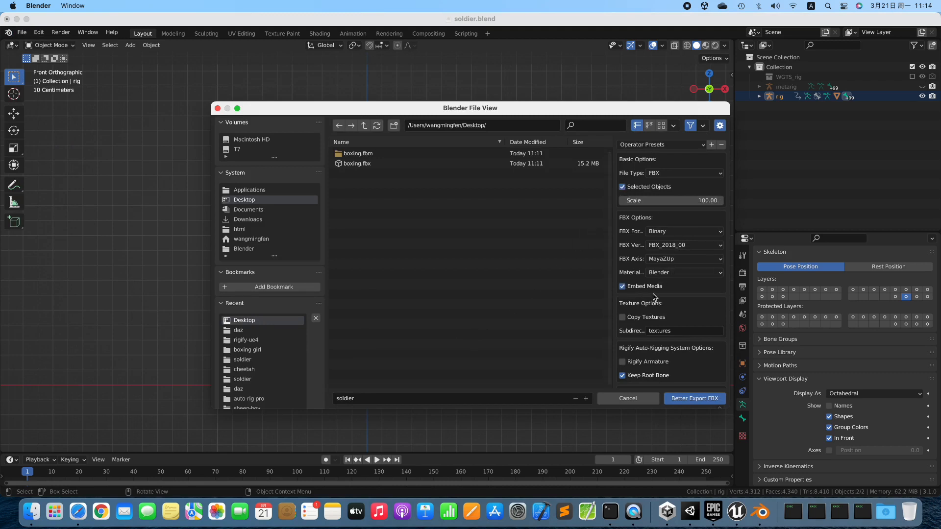
pyautogui.click(622, 361)
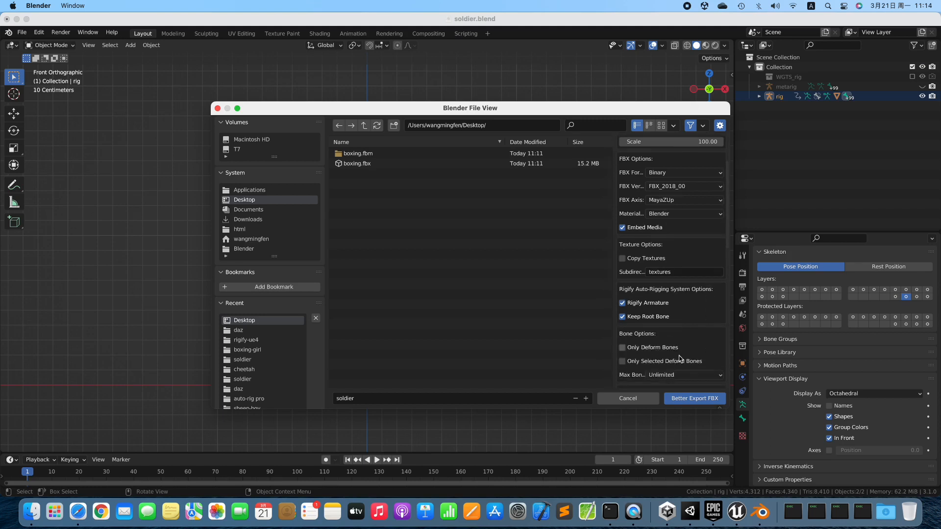
# Export the soldier FBX with Only Selected Deform Bones, then delete the rig and mesh.
pyautogui.click(621, 361)
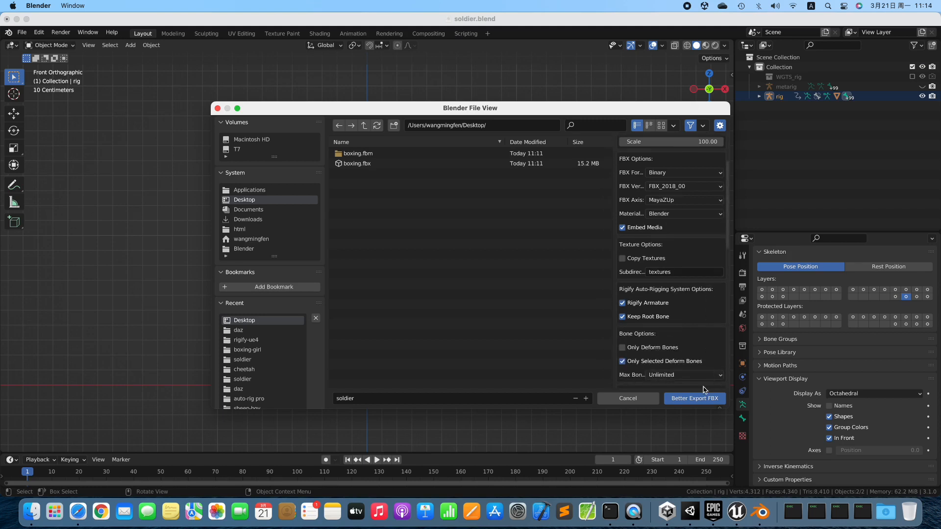
pyautogui.click(694, 398)
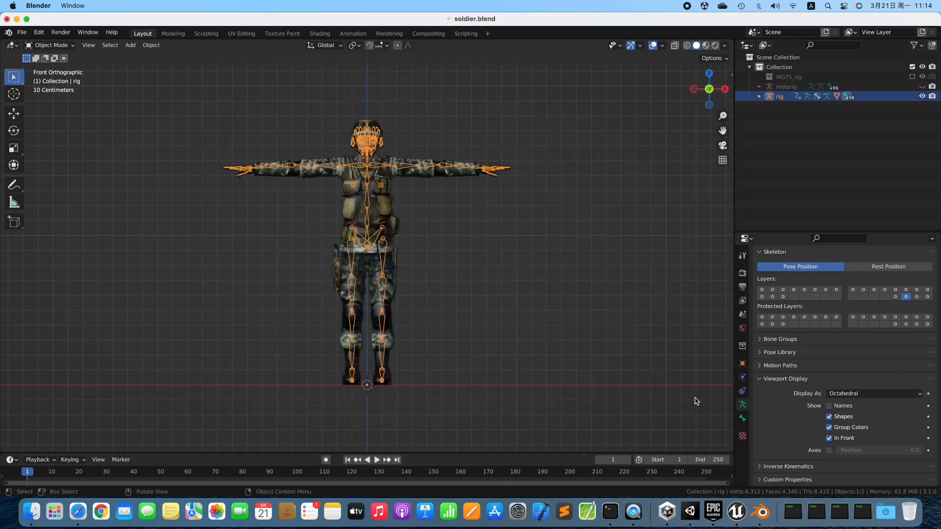
pyautogui.press('x')
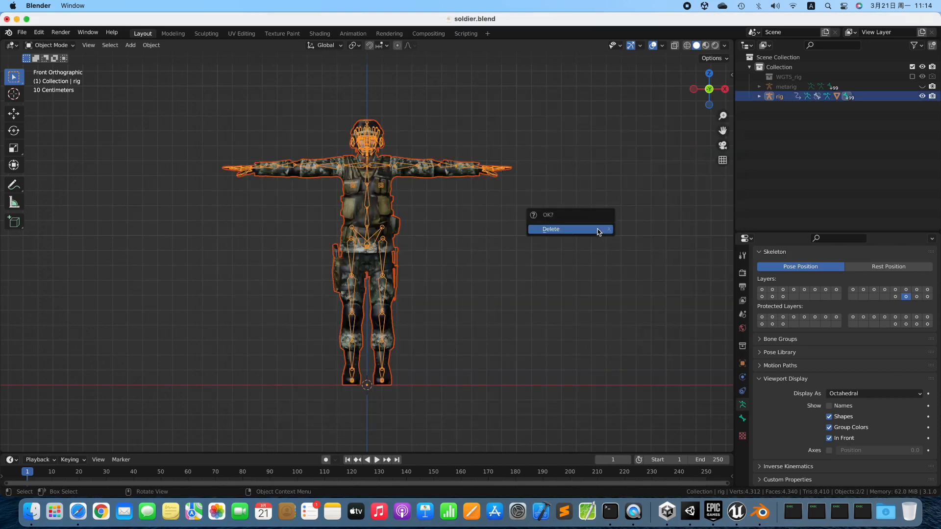
pyautogui.click(550, 230)
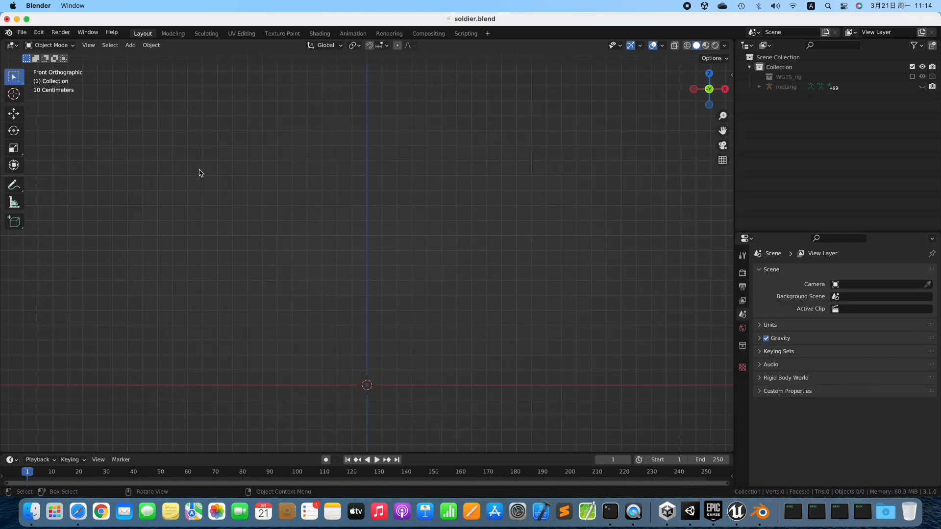
# Import soldier.fbx from the Desktop using the Better FBX Importer.
pyautogui.click(22, 32)
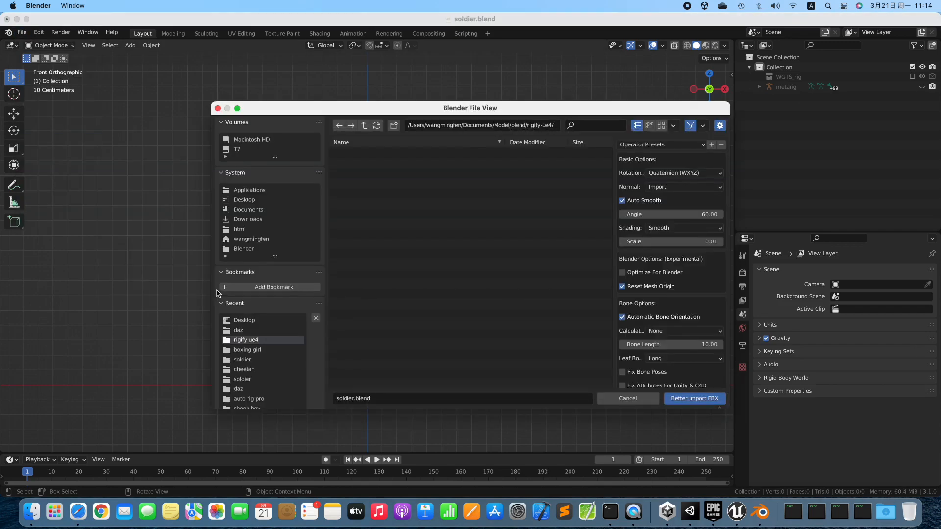
pyautogui.click(244, 200)
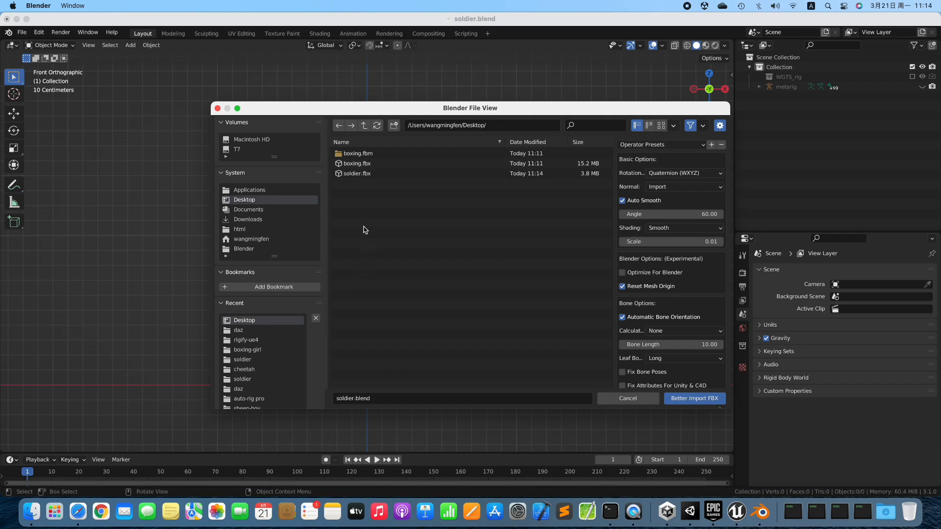
pyautogui.click(357, 173)
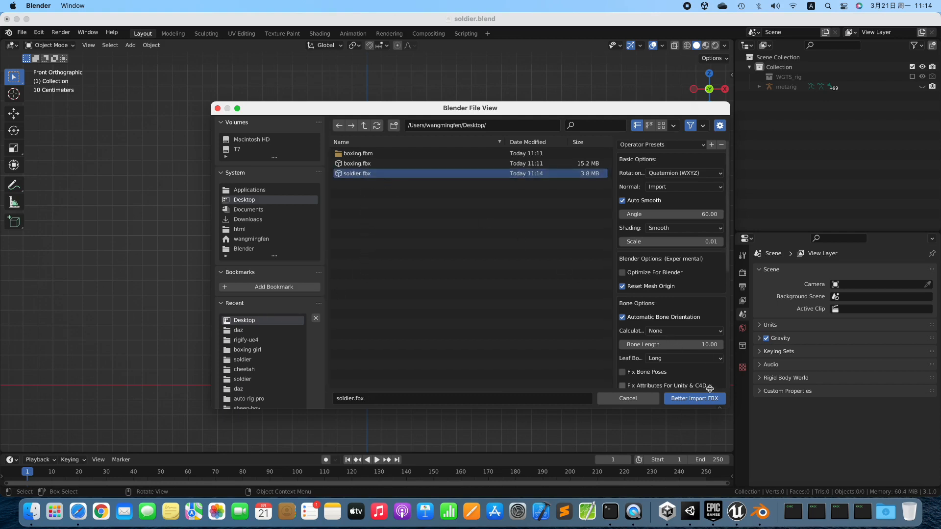
pyautogui.click(694, 398)
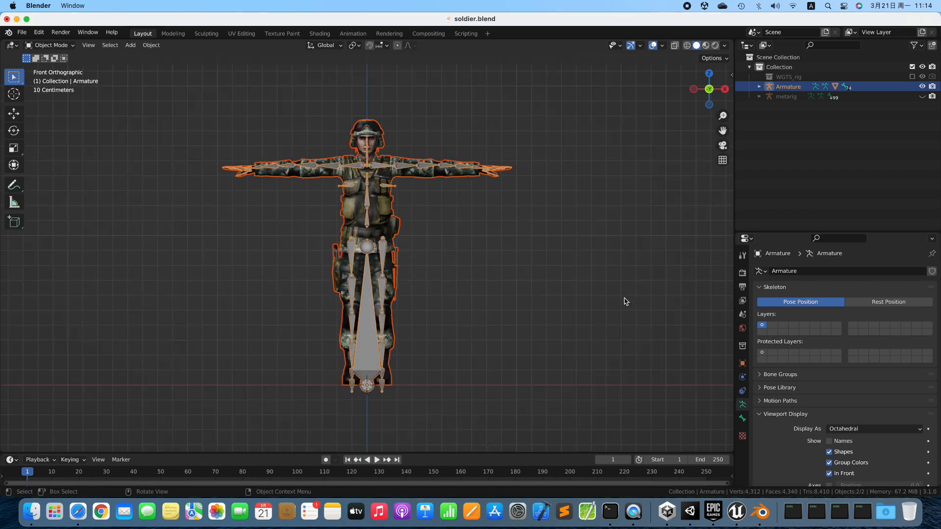
pyautogui.click(682, 492)
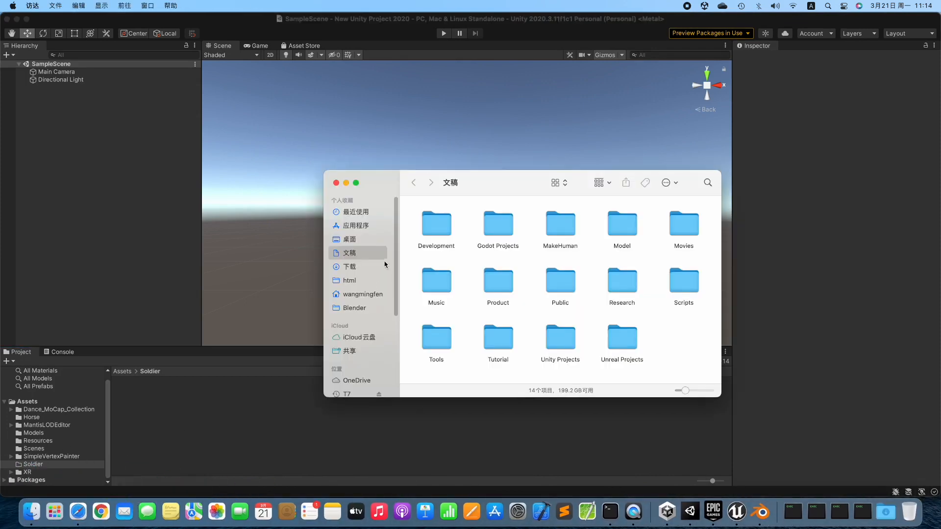
# Copy soldier.fbx into Assets/Soldier and view its Materials import settings.
pyautogui.click(349, 238)
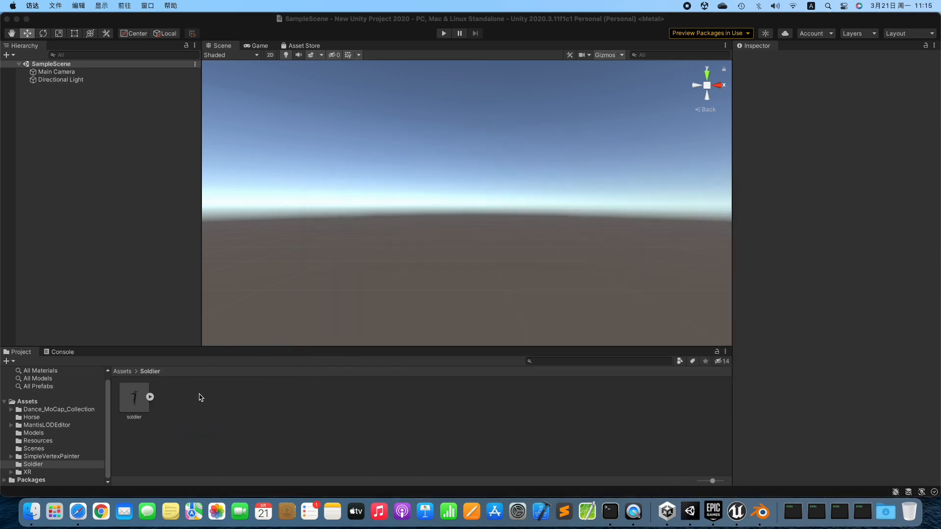
pyautogui.click(133, 398)
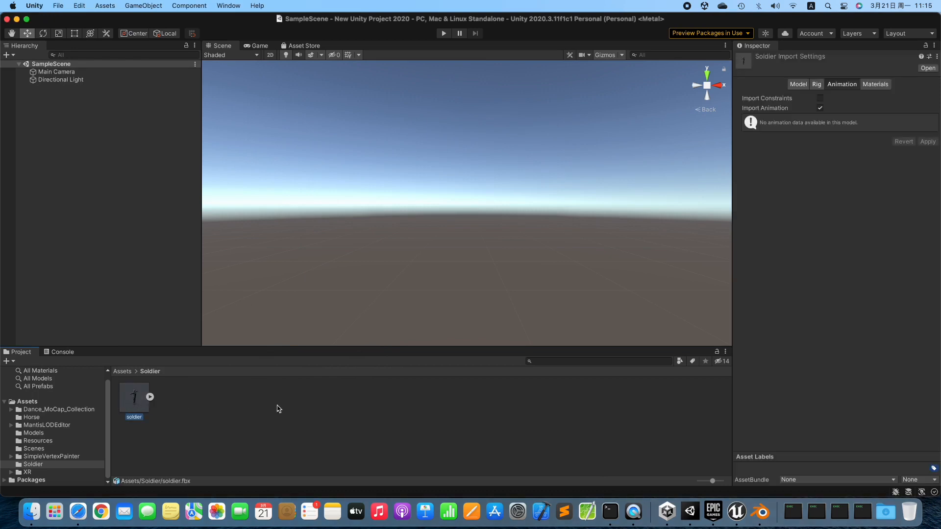
pyautogui.click(875, 84)
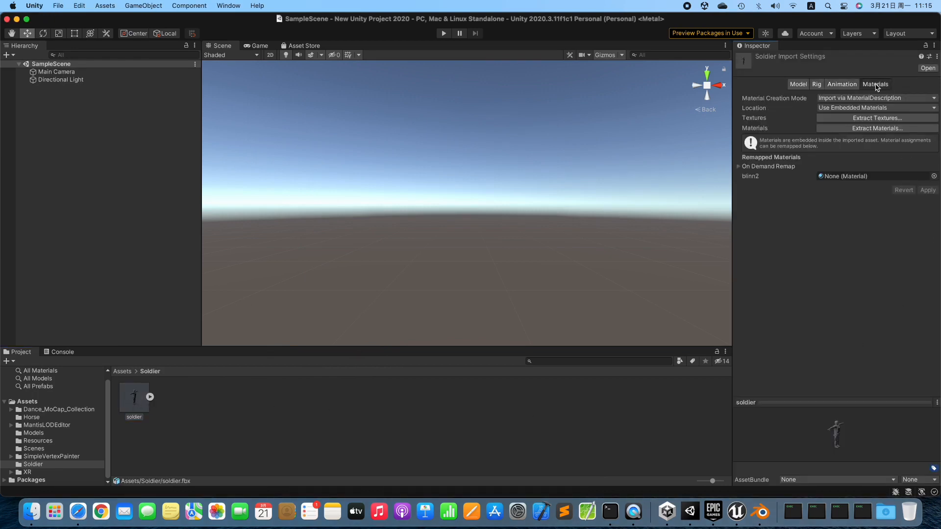
pyautogui.moveTo(876, 118)
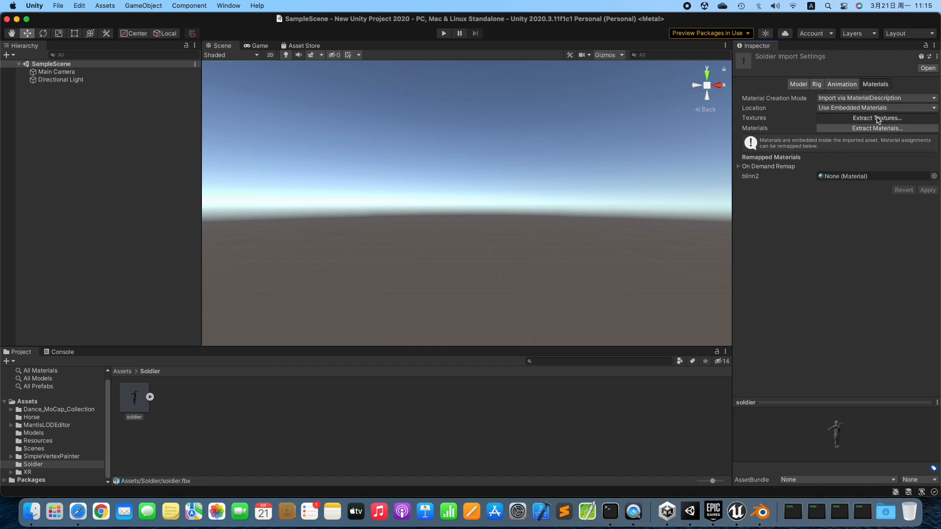
# Extract the soldier's textures into the Soldier folder and set its Rotation Y to 180.
pyautogui.click(876, 118)
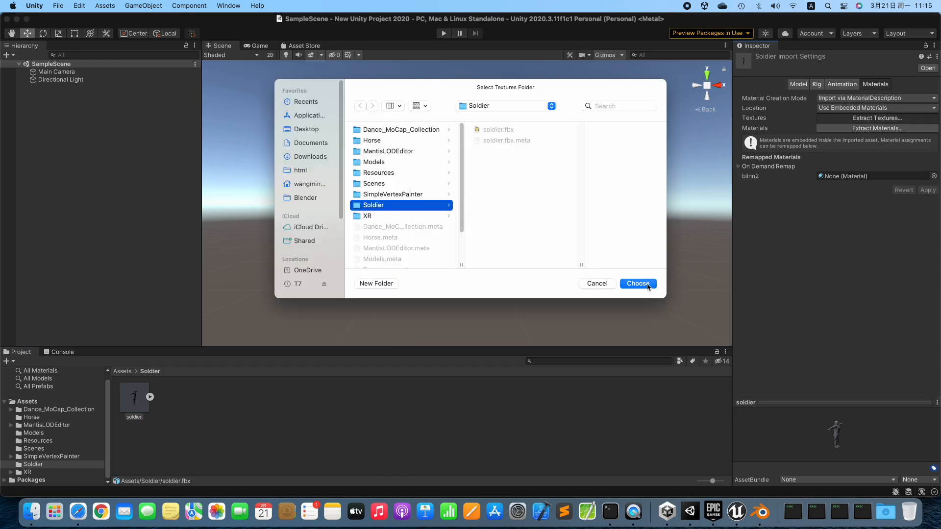
pyautogui.click(637, 283)
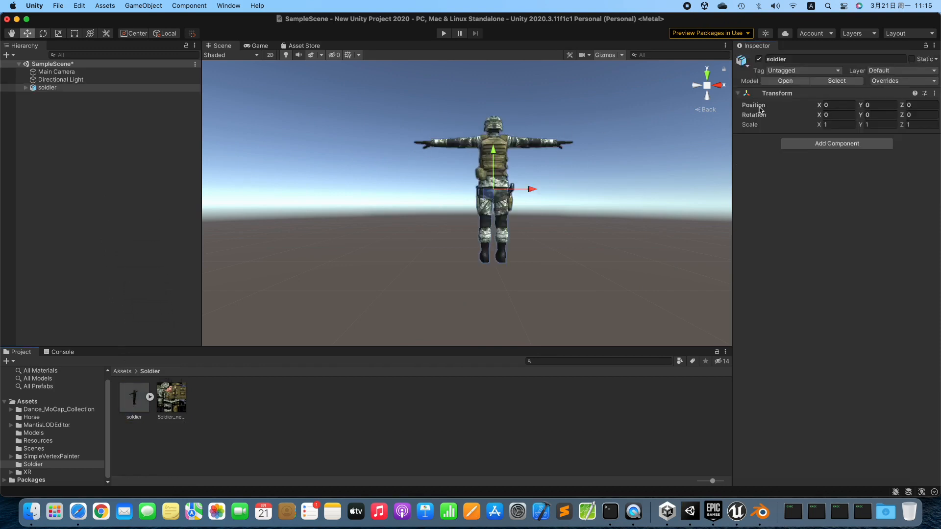
pyautogui.click(877, 115)
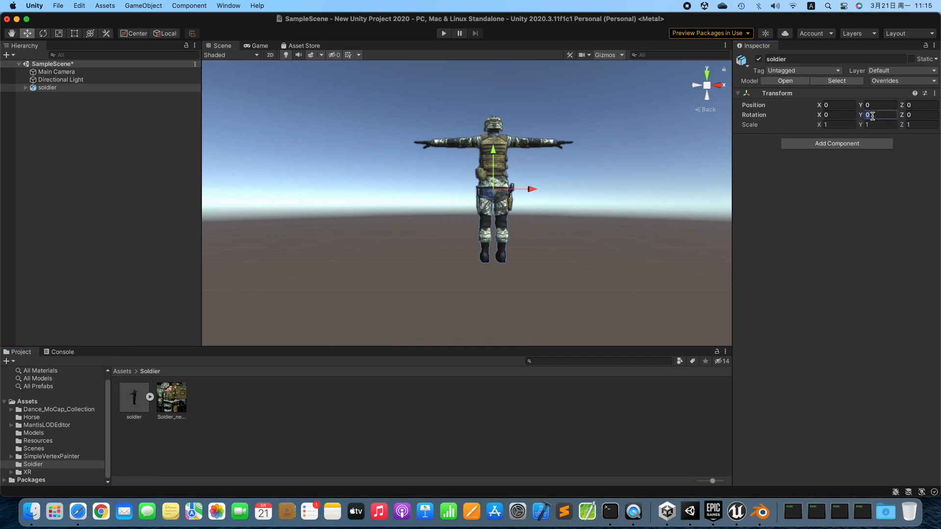
pyautogui.write('180')
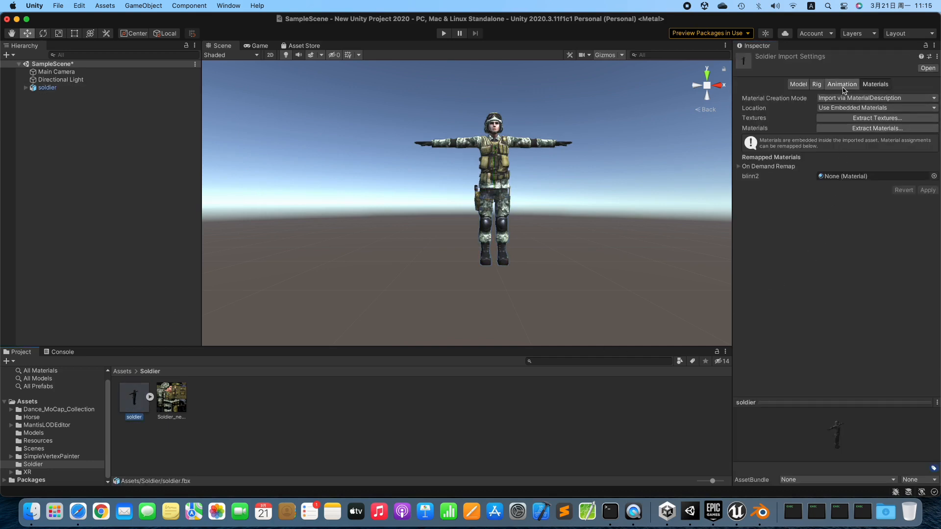
# Set the soldier model's rig Animation Type to Humanoid.
pyautogui.click(816, 84)
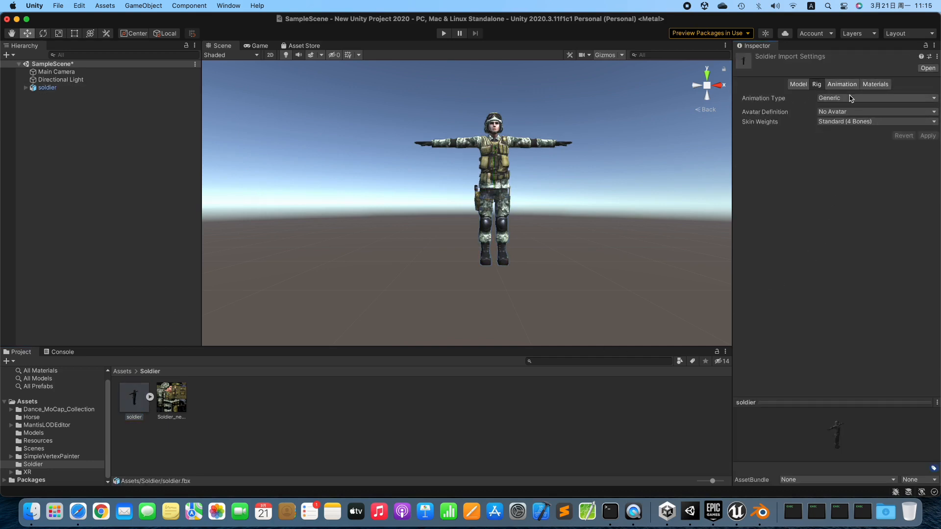
pyautogui.click(875, 98)
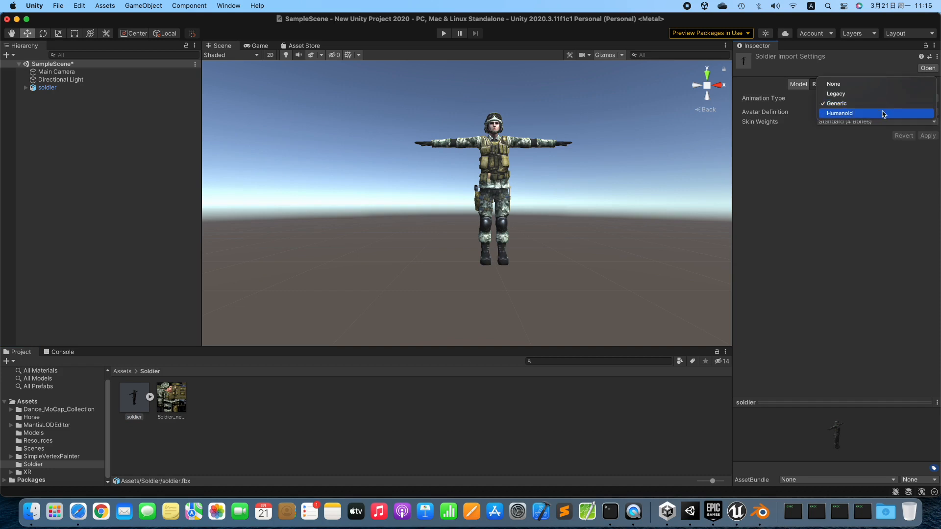
pyautogui.click(840, 113)
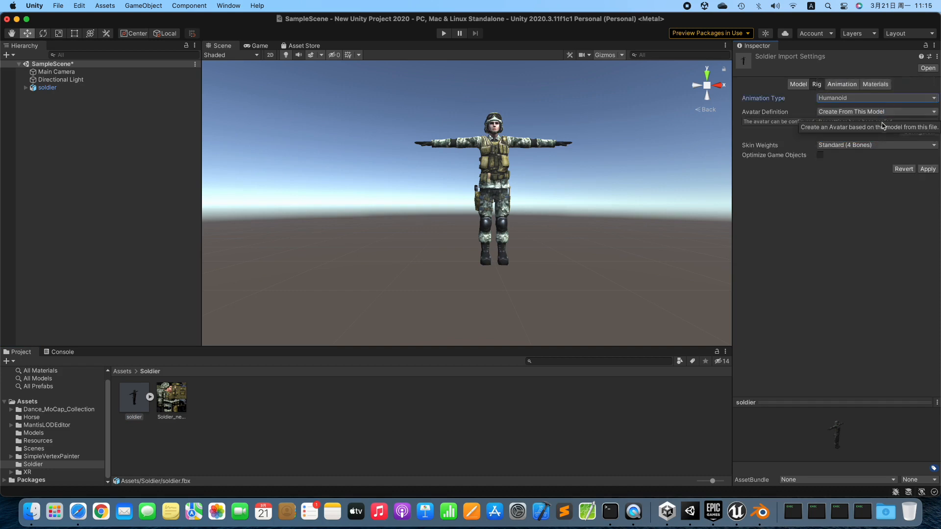
# Review the avatar's Head, Left Hand and Body bone mappings, then finish with Done.
pyautogui.click(927, 169)
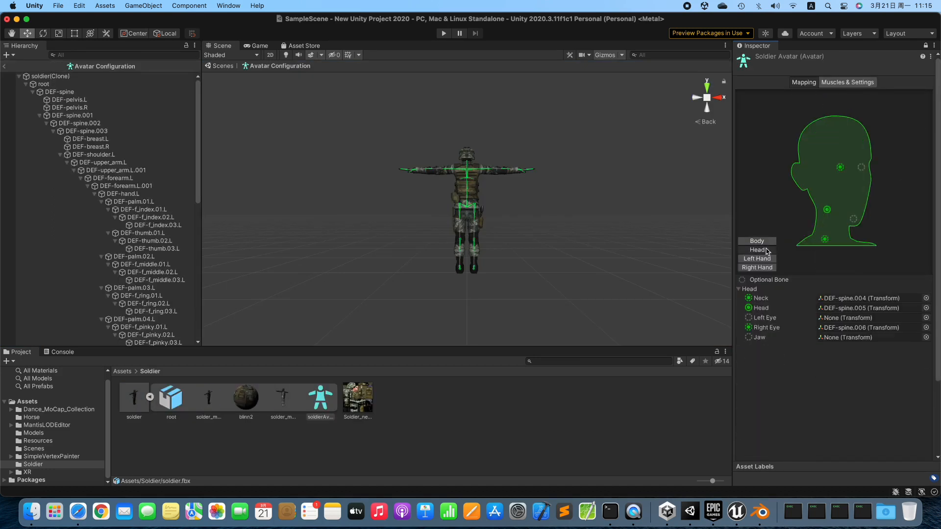
pyautogui.click(756, 259)
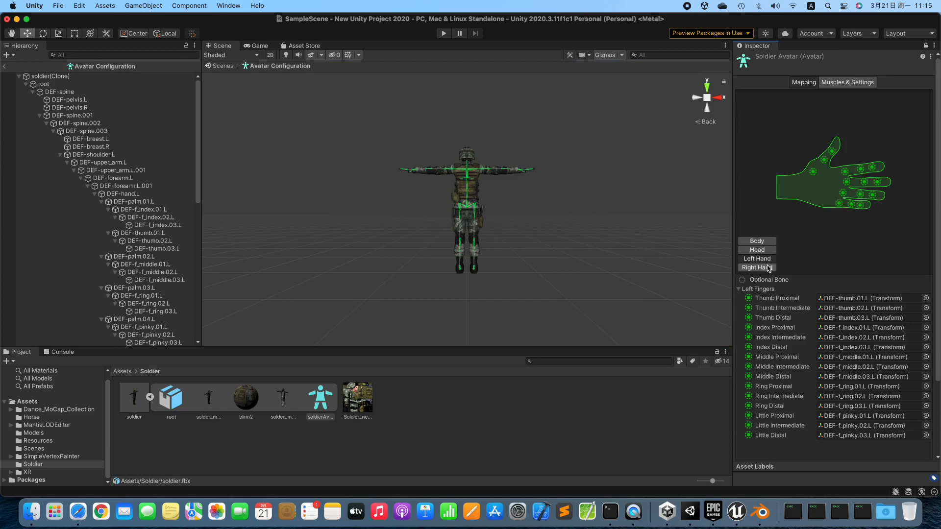
pyautogui.click(757, 241)
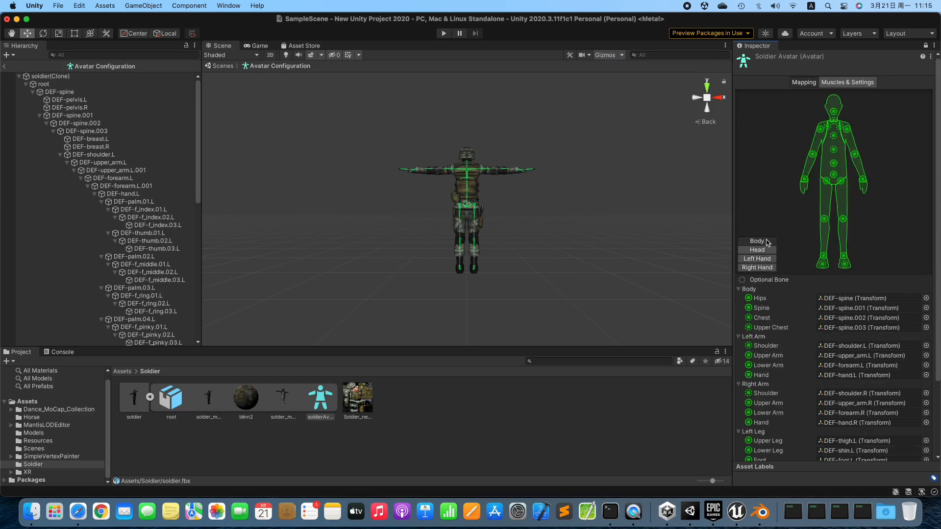
pyautogui.scroll(-3)
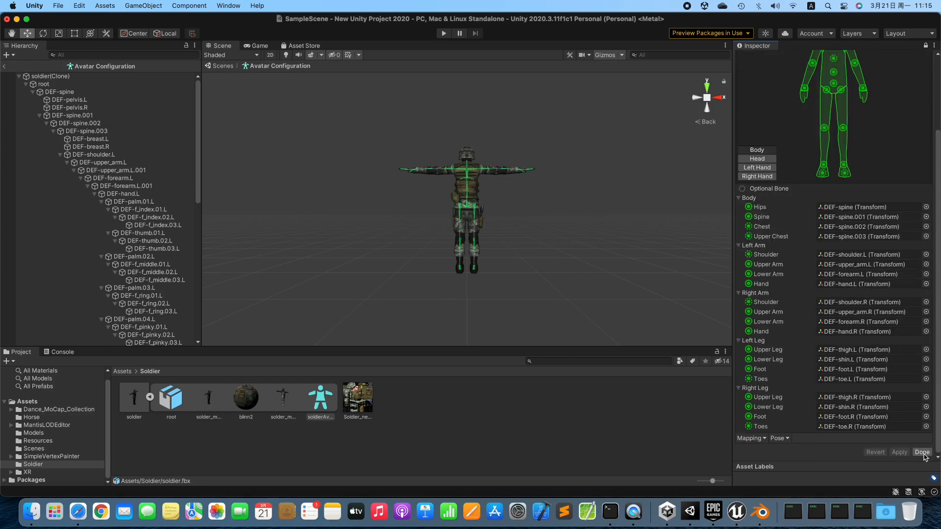
pyautogui.click(923, 452)
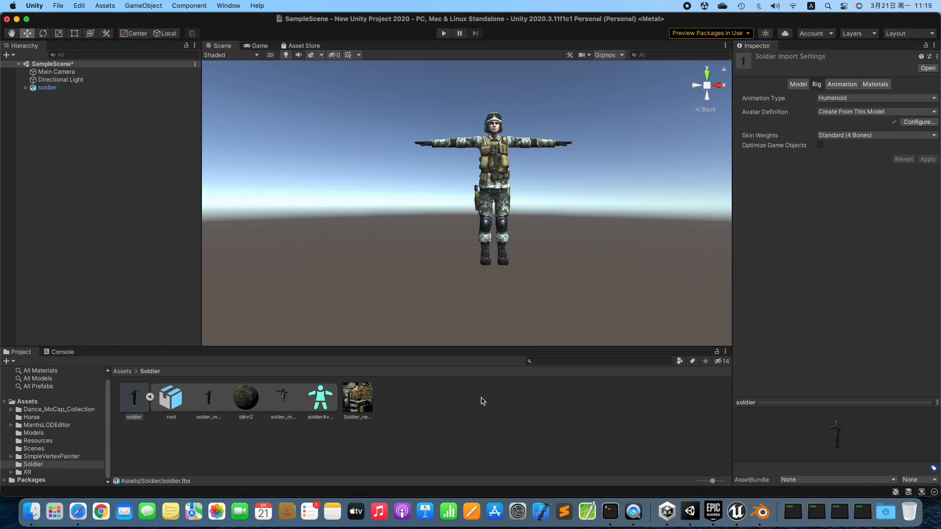
# Expand Dance_MoCap_Collection and select Dance MoCap 01's Animation Assets folder.
pyautogui.click(11, 409)
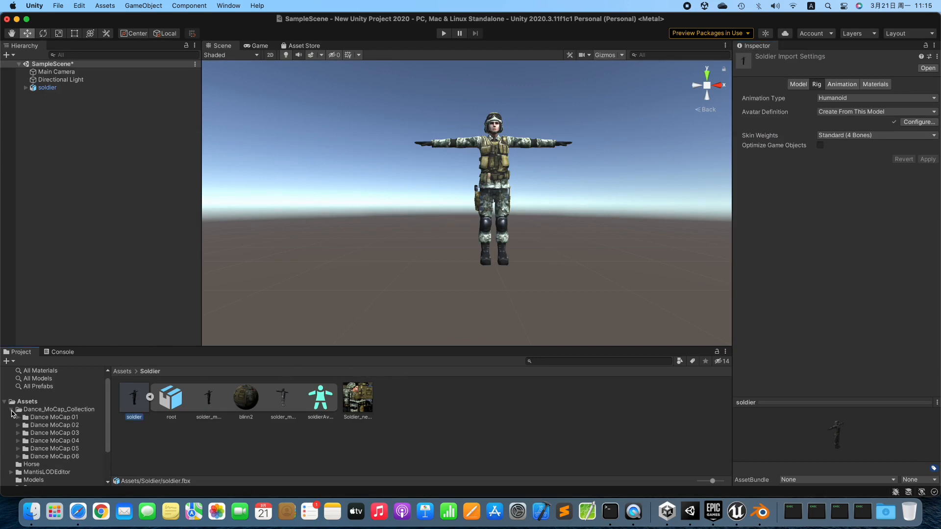
pyautogui.moveTo(16, 420)
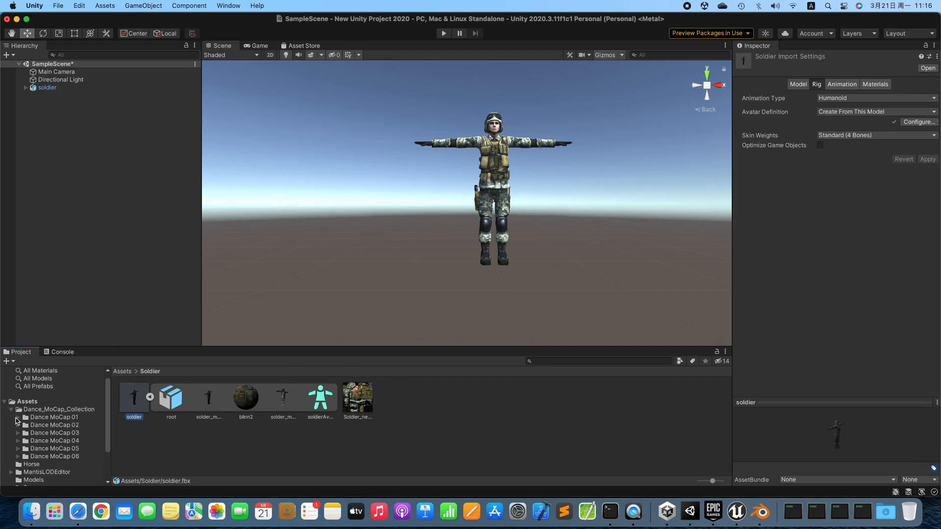
pyautogui.click(18, 417)
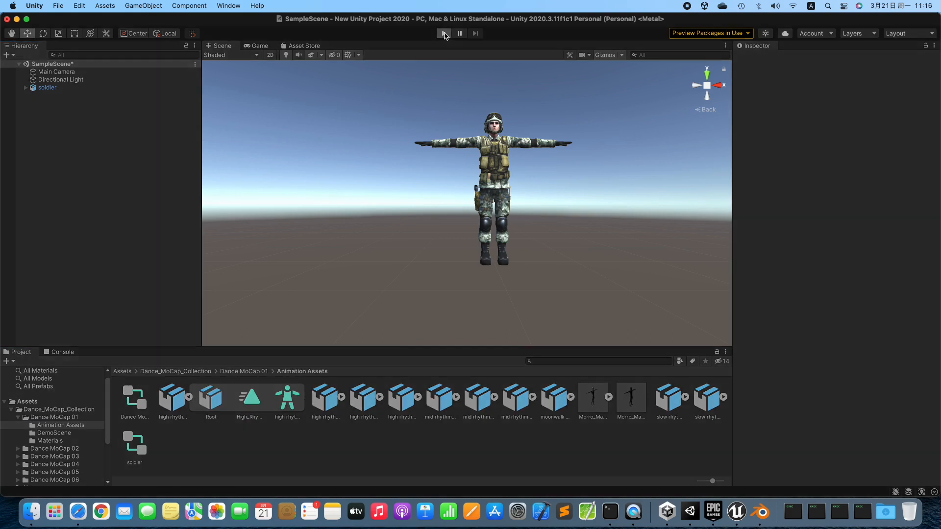
pyautogui.click(443, 33)
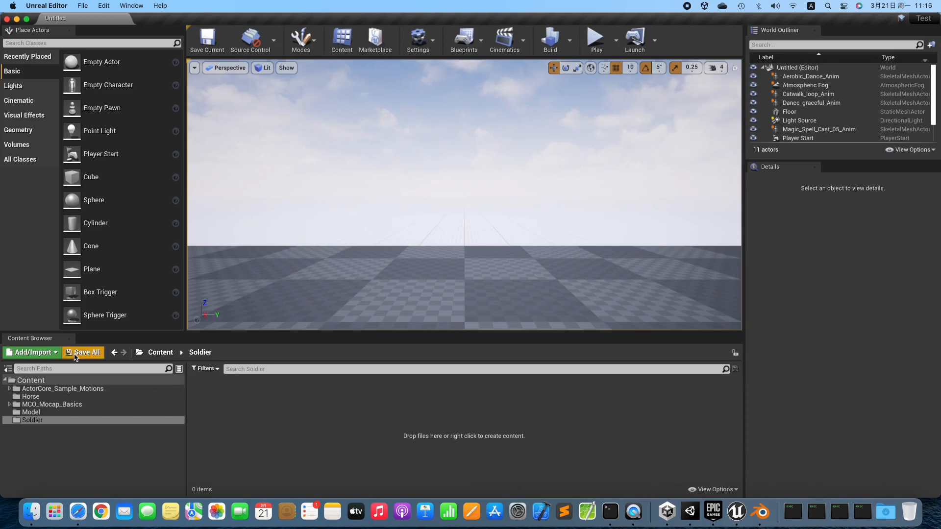
# Import soldier.fbx from the Desktop into the Soldier folder with Import All.
pyautogui.click(32, 352)
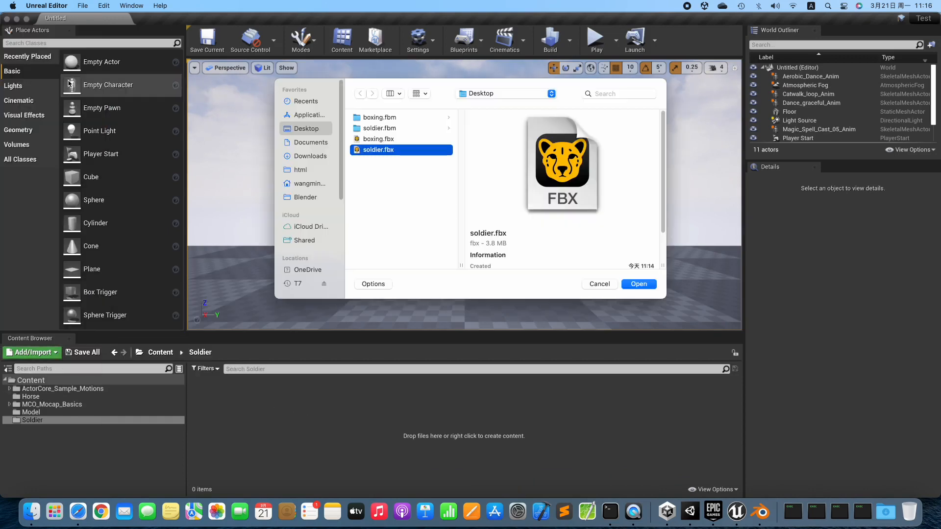
pyautogui.moveTo(582, 222)
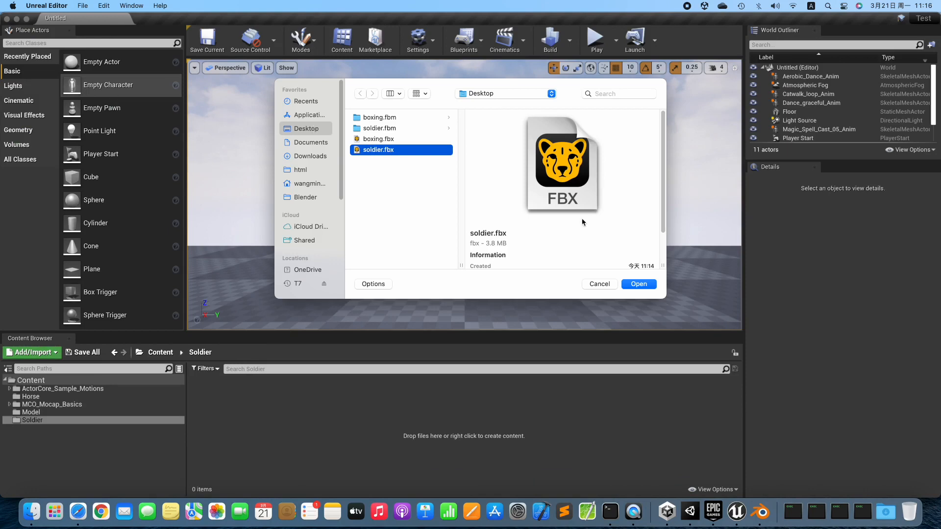
pyautogui.click(638, 283)
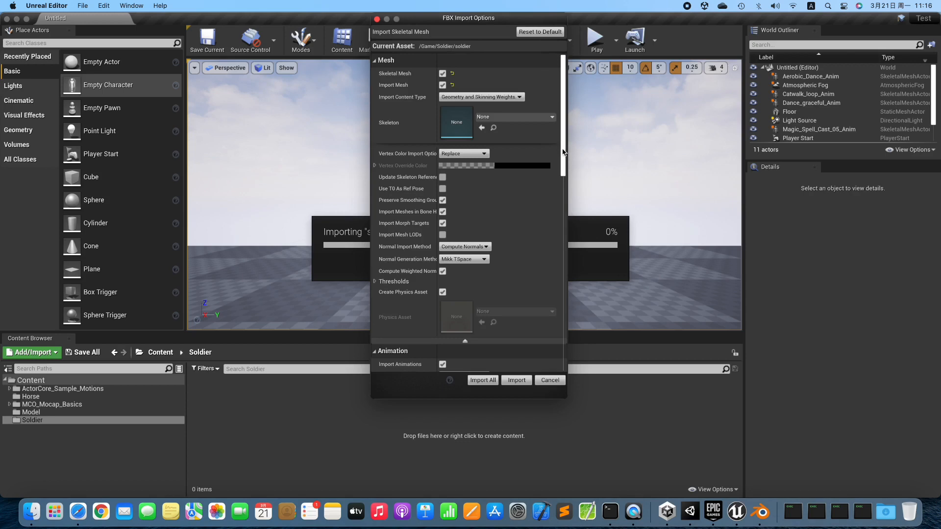
pyautogui.scroll(-3)
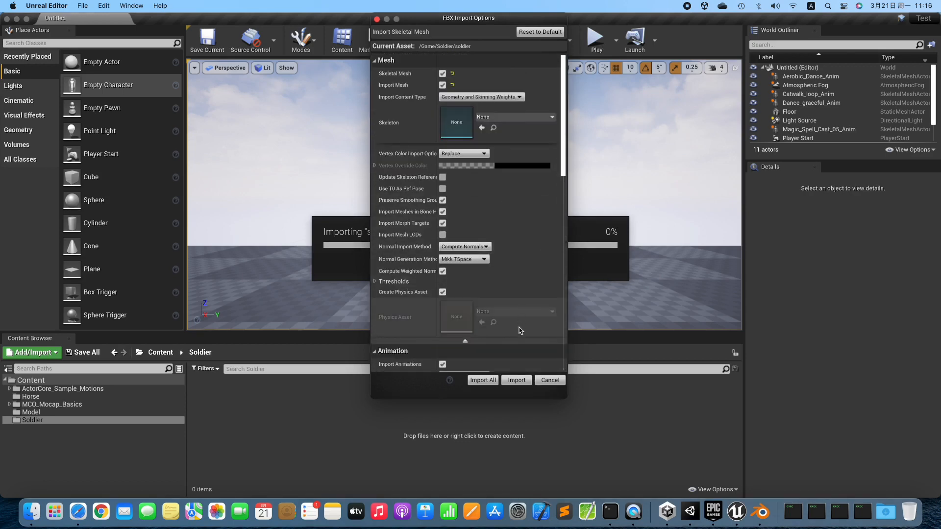
pyautogui.click(515, 379)
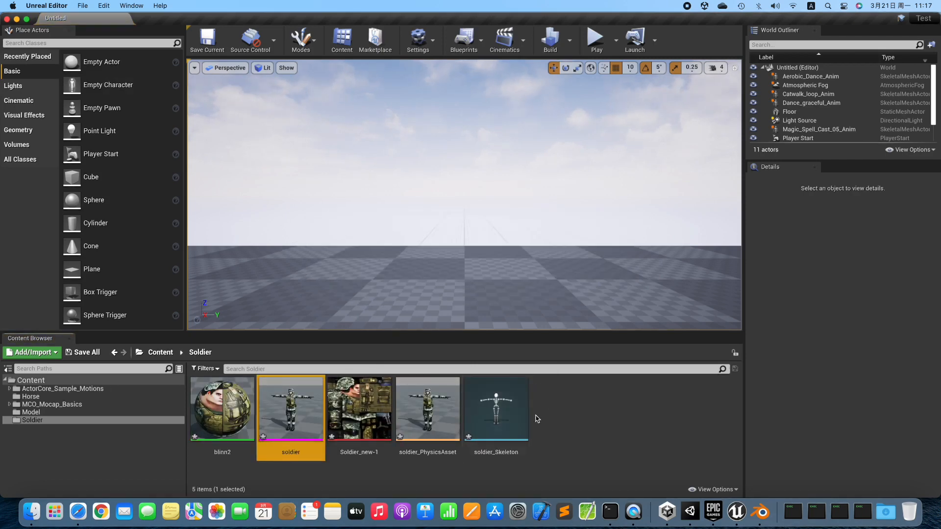
# Open soldier_Skeleton and assign the Humanoid rig in the Retarget Manager.
pyautogui.doubleClick(495, 408)
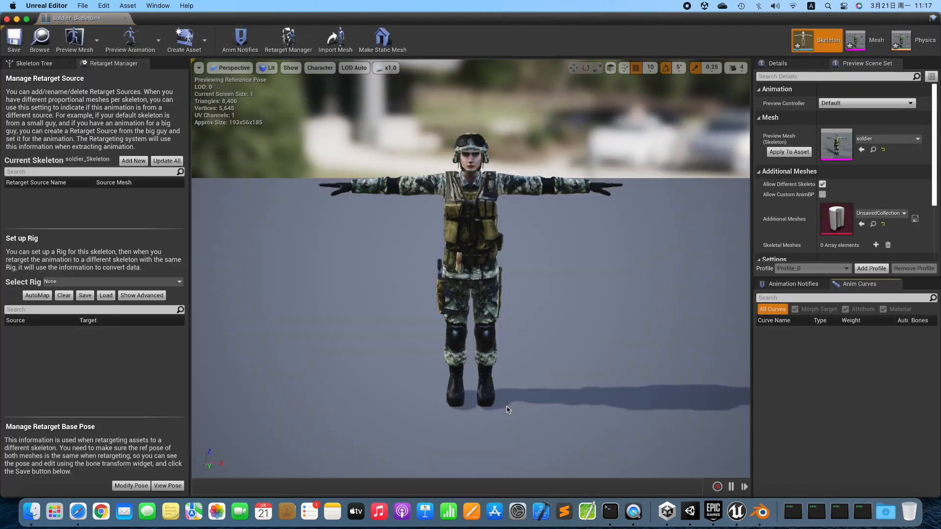
pyautogui.moveTo(727, 199)
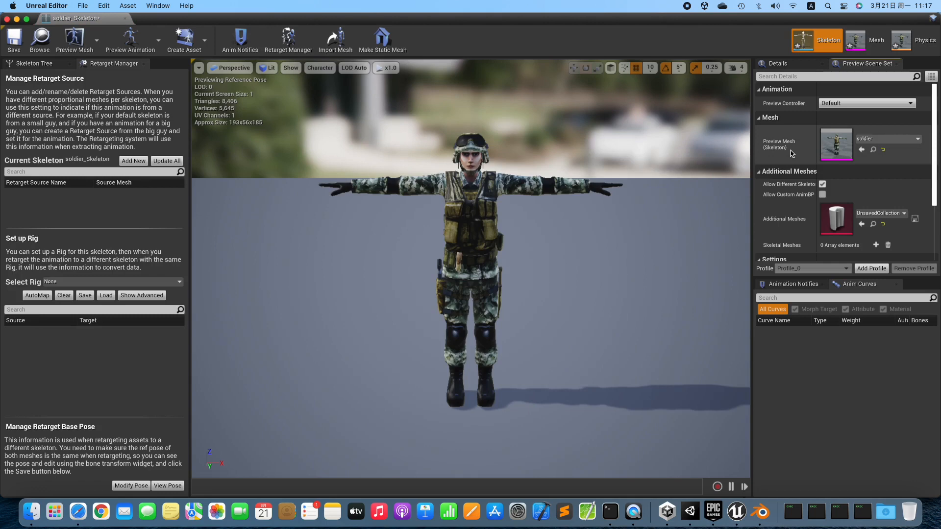
pyautogui.moveTo(287, 217)
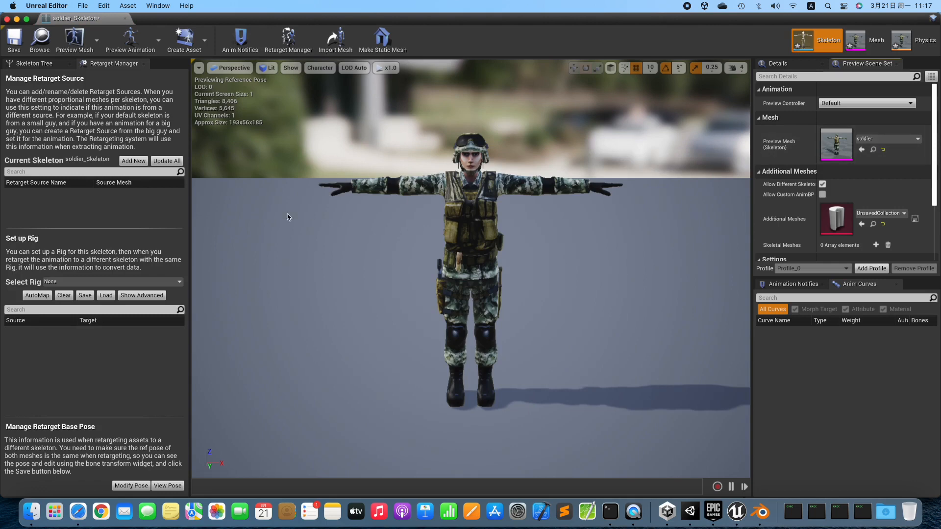
pyautogui.moveTo(166, 222)
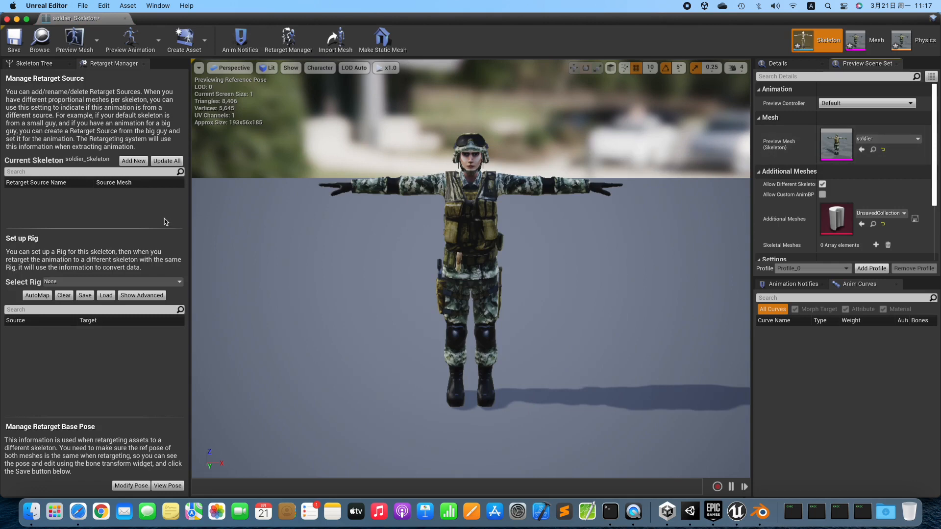
pyautogui.click(111, 282)
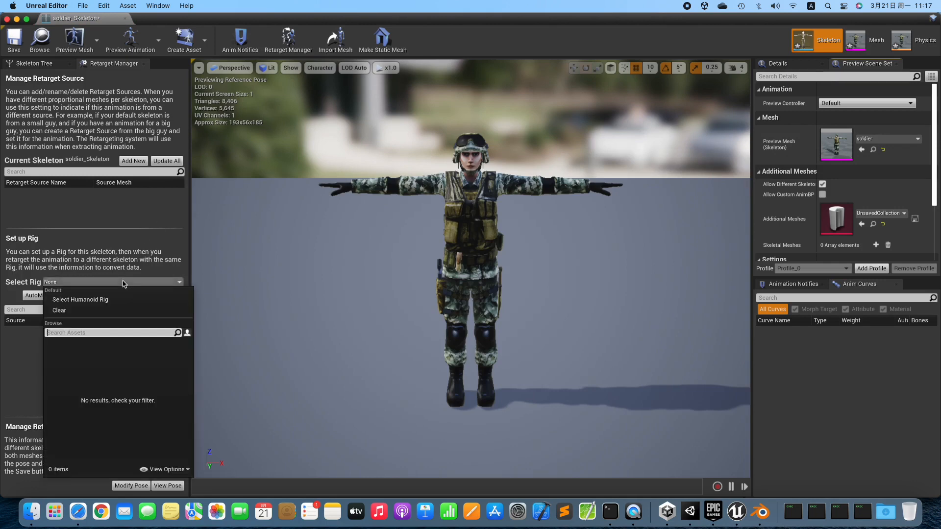
pyautogui.click(80, 299)
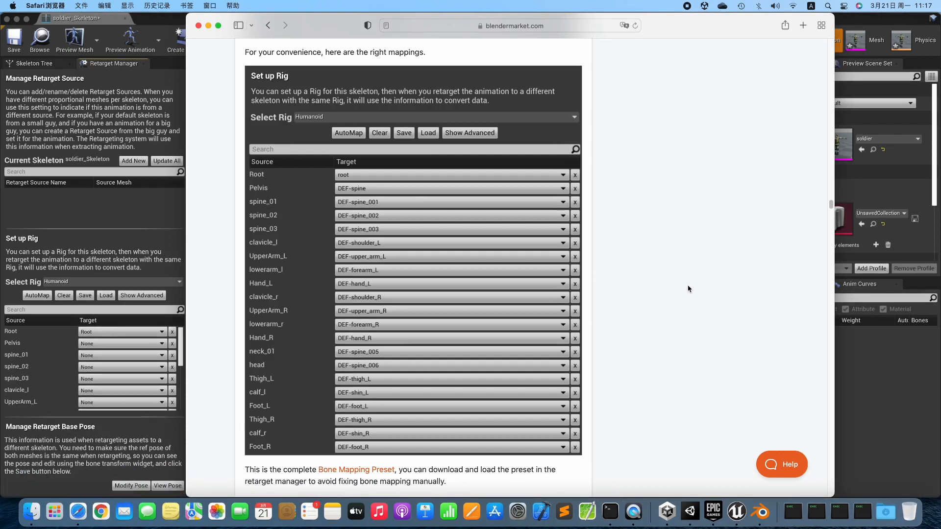
pyautogui.moveTo(355, 469)
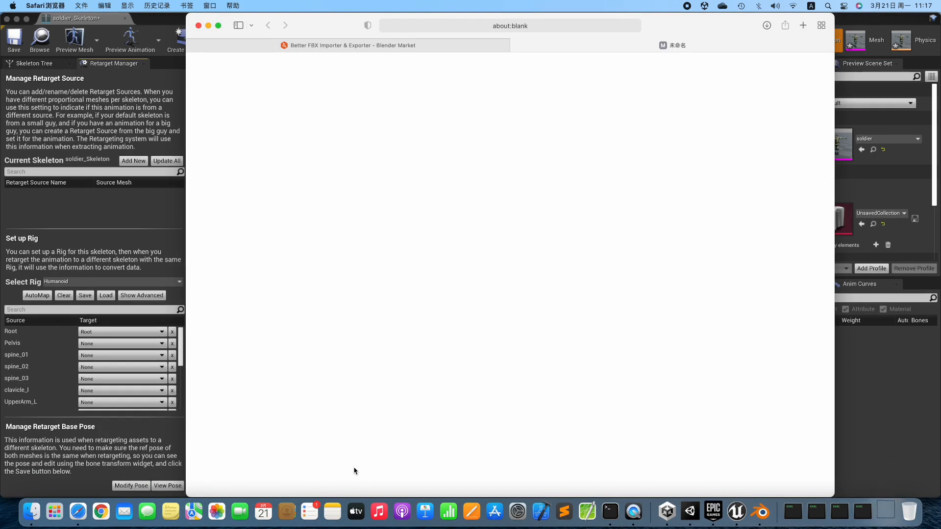
# Browse Finder to Unreal Projects > Test > Content > Soldier to find BoneMapping.uasset.
pyautogui.click(31, 511)
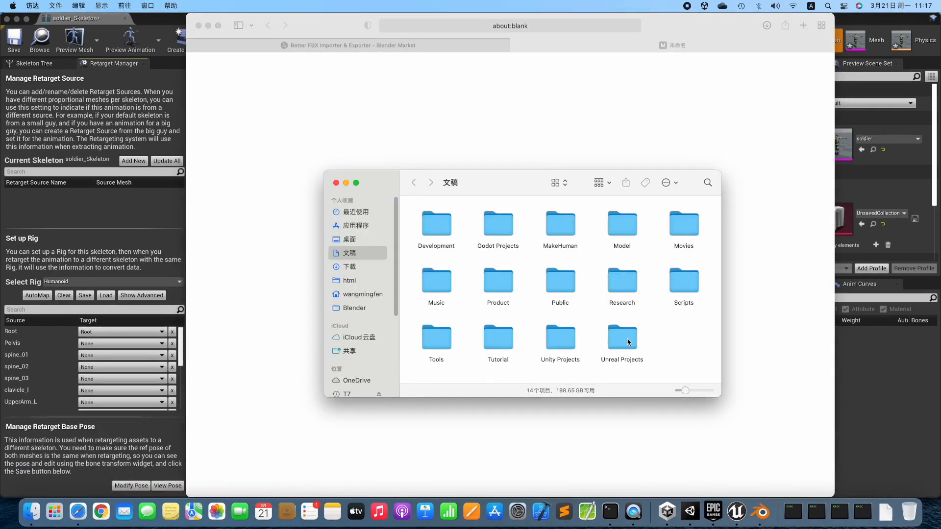
pyautogui.doubleClick(622, 336)
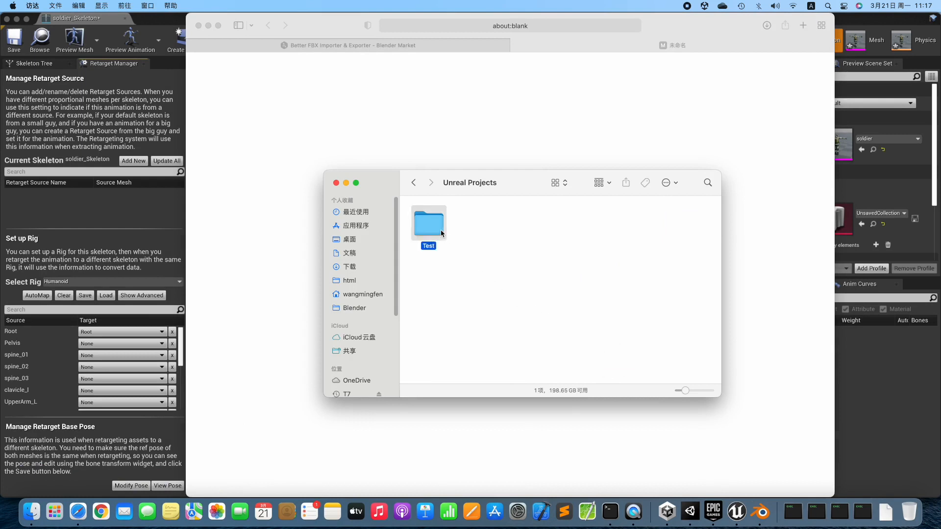
pyautogui.doubleClick(428, 222)
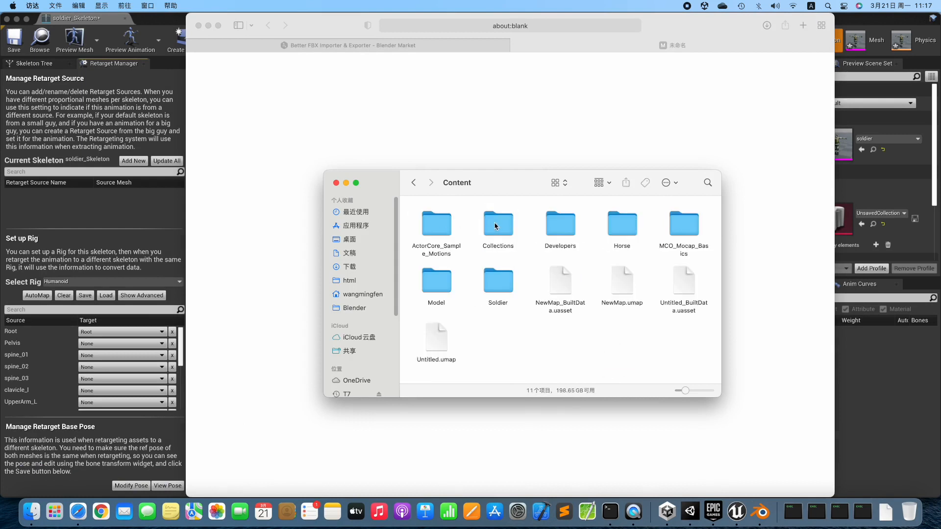
pyautogui.click(497, 280)
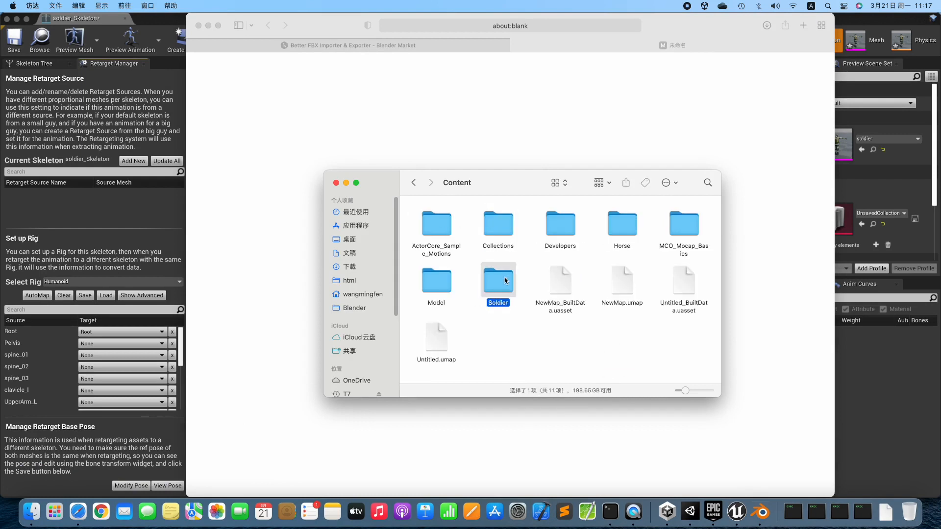
pyautogui.doubleClick(497, 279)
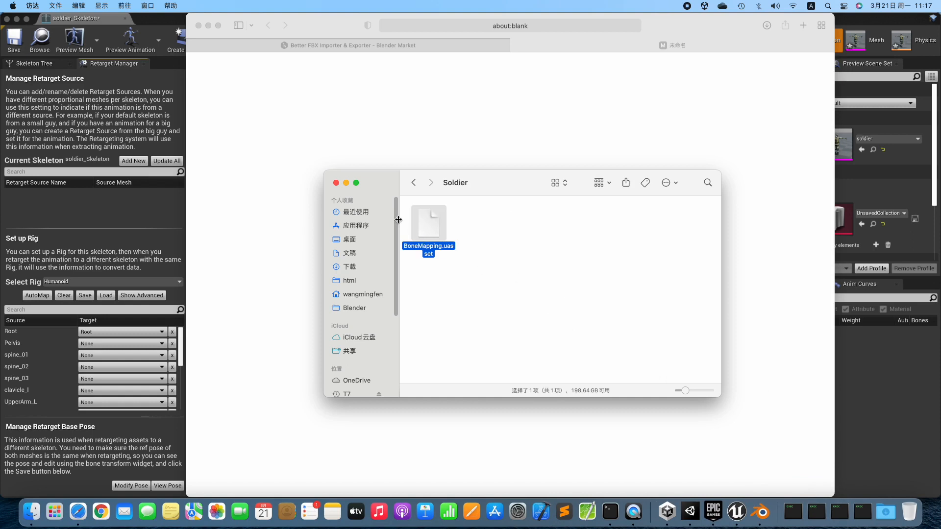
pyautogui.click(337, 183)
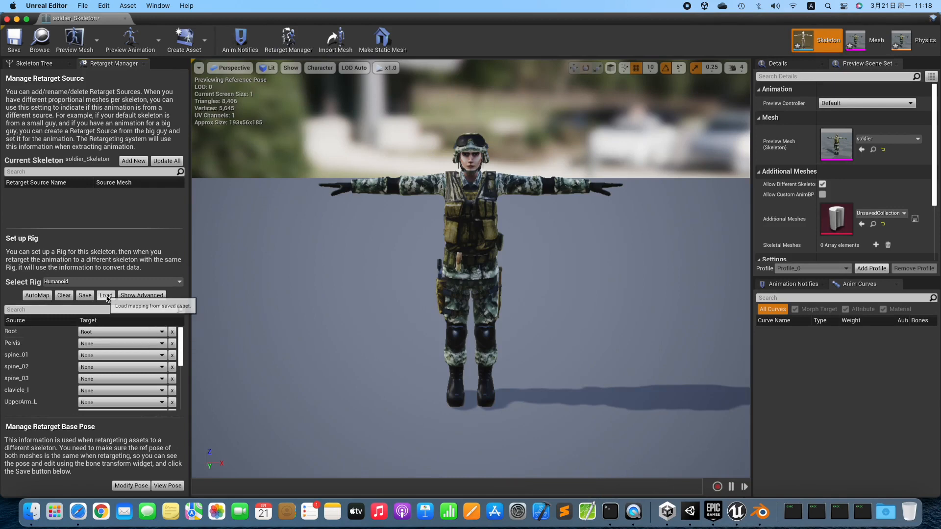
# Load the saved bone mapping and review the Humanoid rig's advanced finger-to-DEF mappings.
pyautogui.click(106, 295)
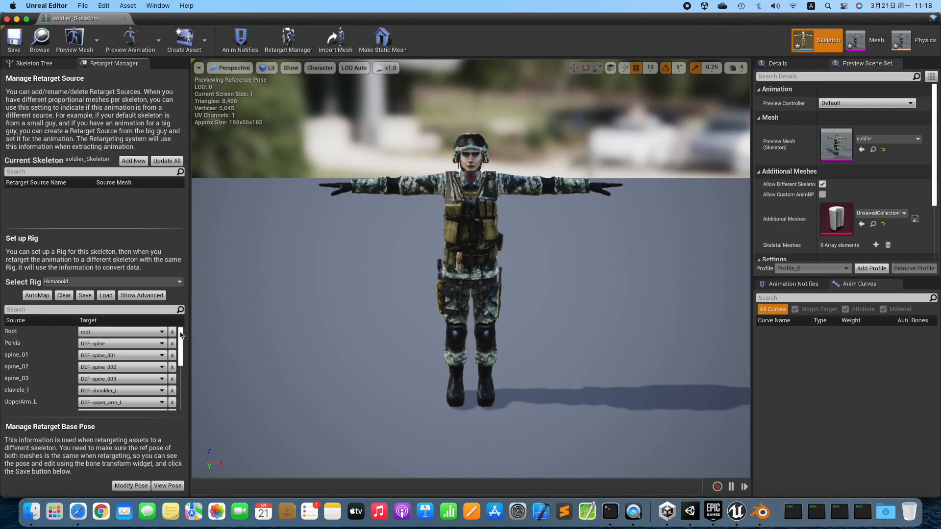
pyautogui.scroll(-3)
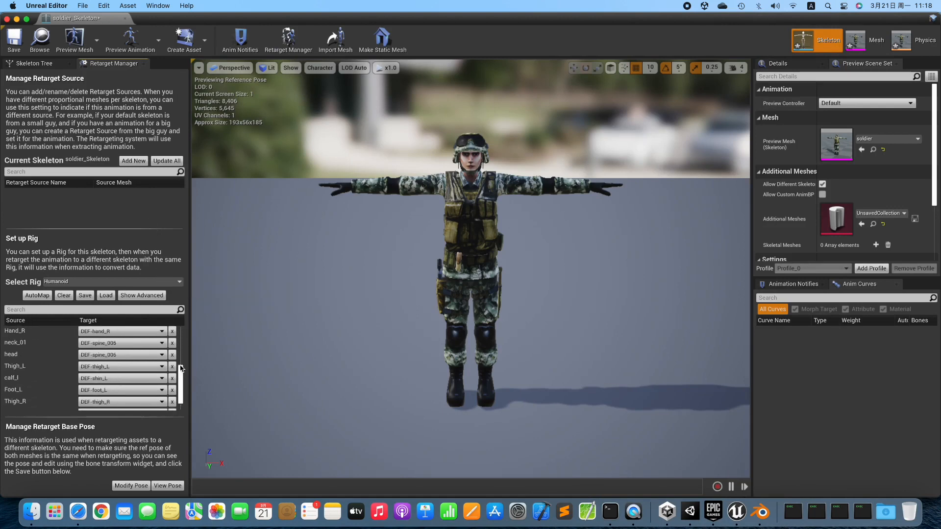
pyautogui.click(142, 295)
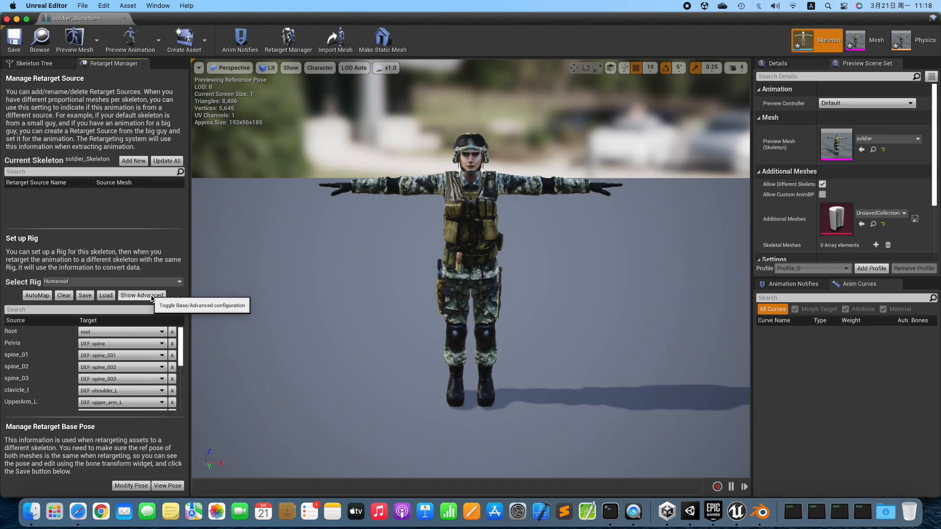
pyautogui.click(142, 295)
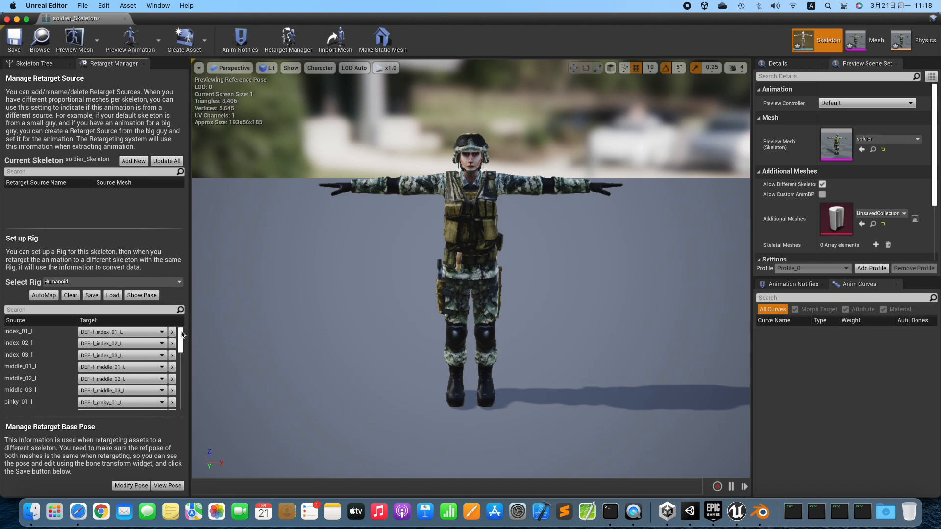
pyautogui.scroll(-3)
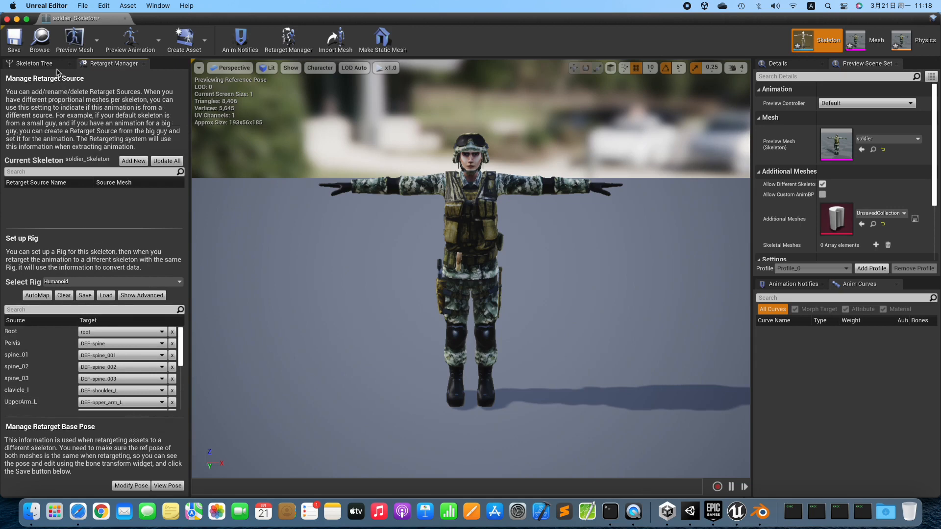
# Recursively set all bones' translation retargeting to Skeleton, with the root bone set to Animation.
pyautogui.click(34, 64)
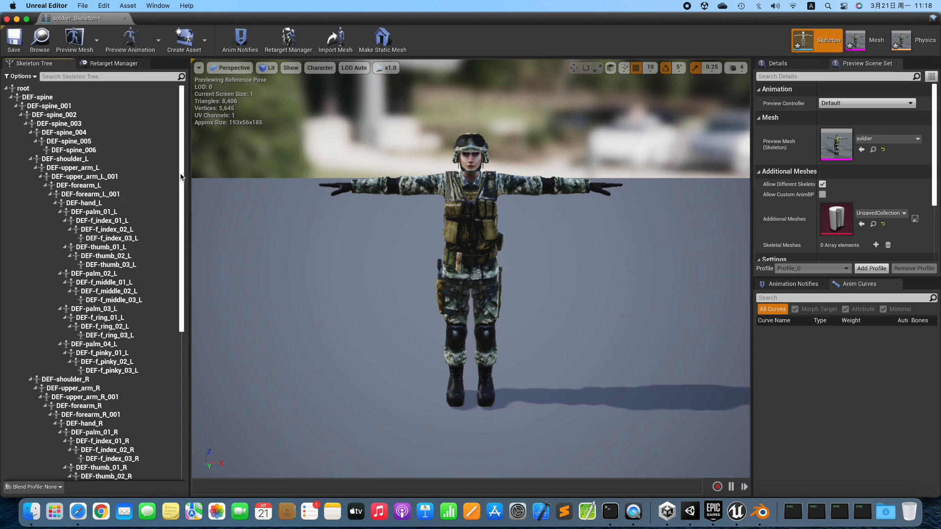
pyautogui.click(20, 76)
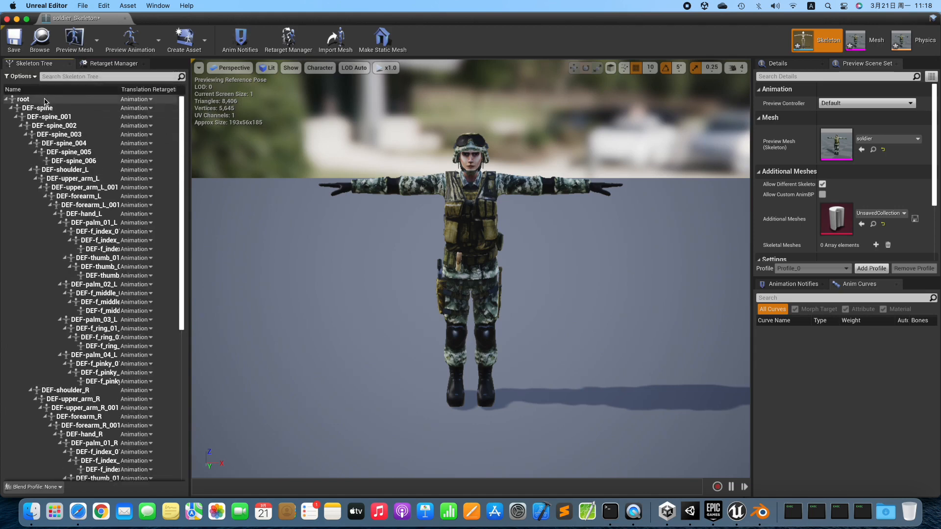
pyautogui.rightClick(23, 99)
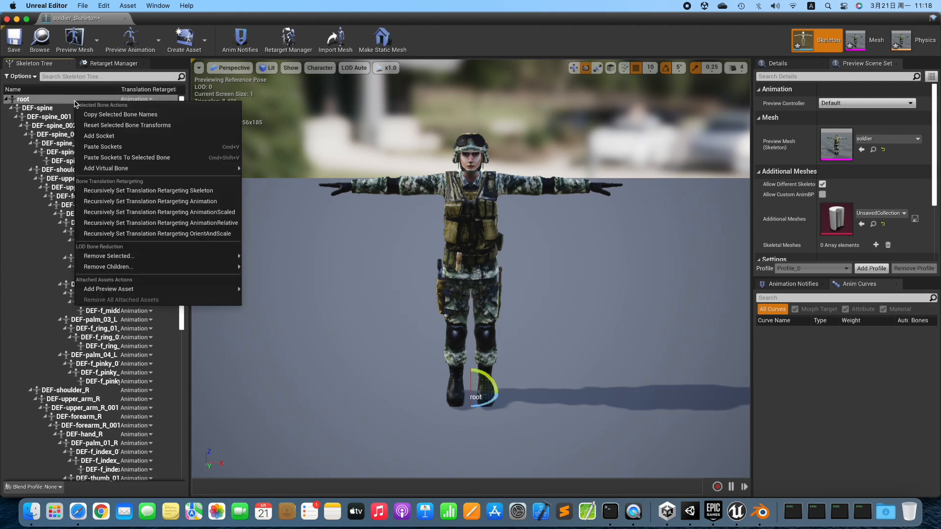
pyautogui.moveTo(125, 125)
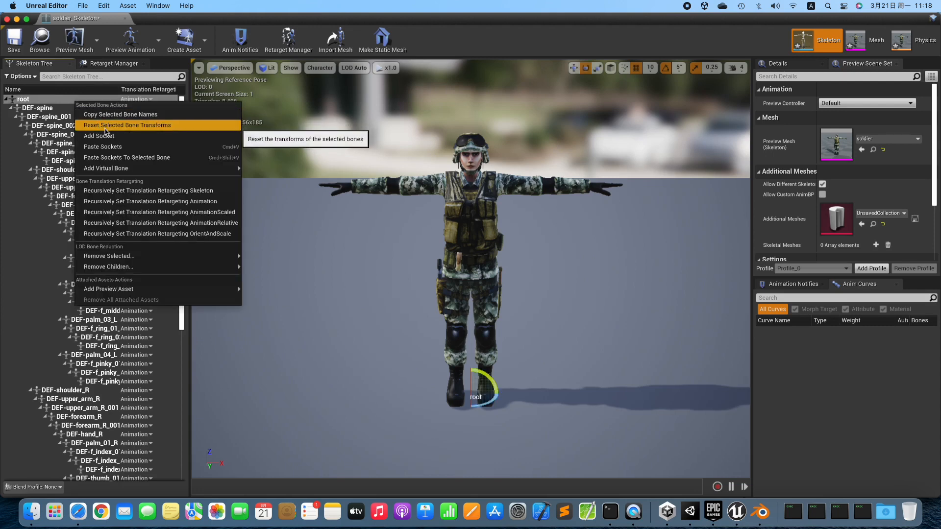
pyautogui.moveTo(148, 190)
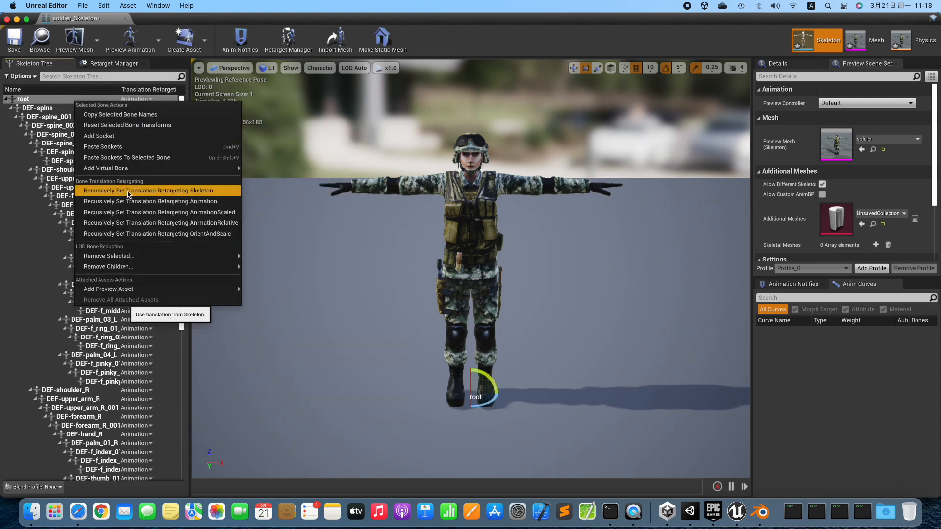
pyautogui.click(155, 190)
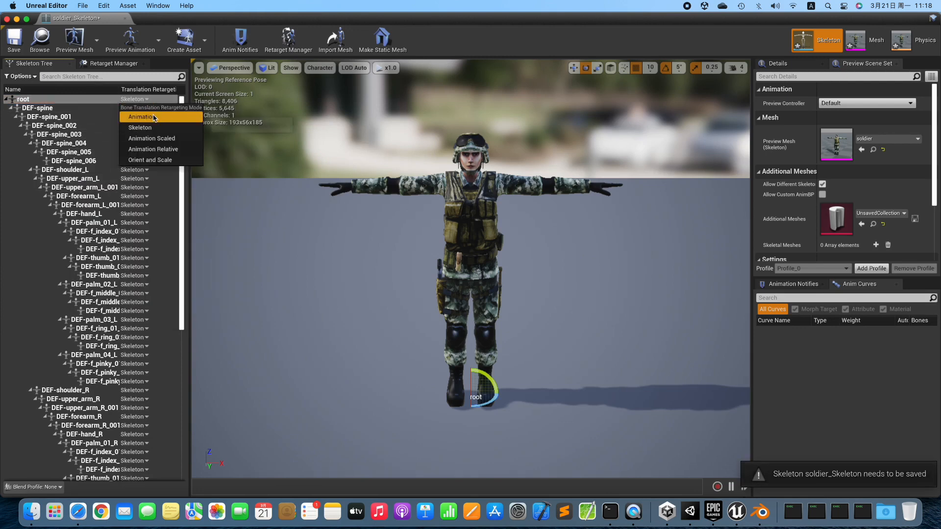
pyautogui.click(141, 116)
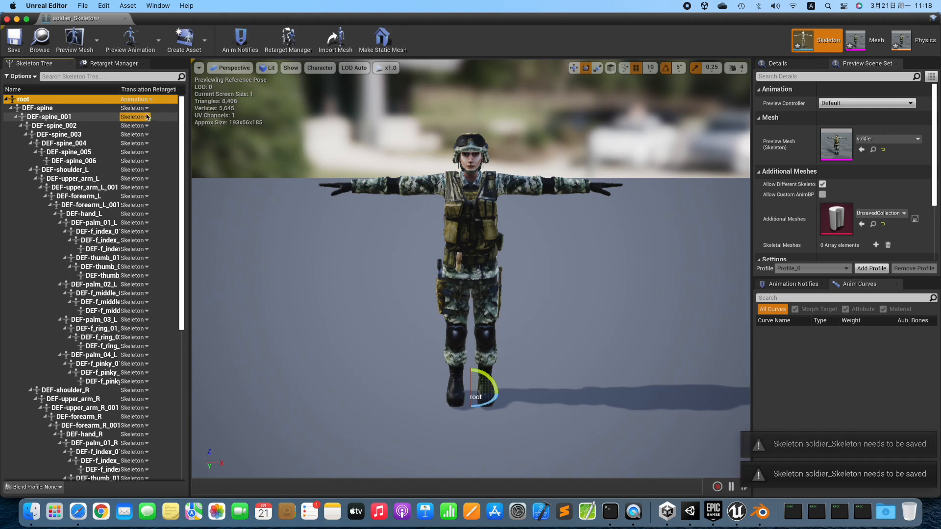
pyautogui.click(133, 117)
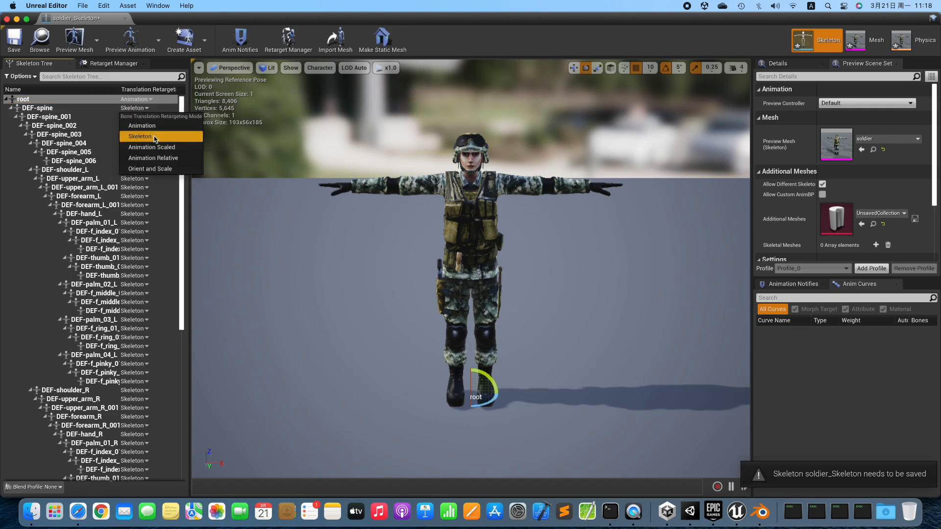
pyautogui.click(151, 147)
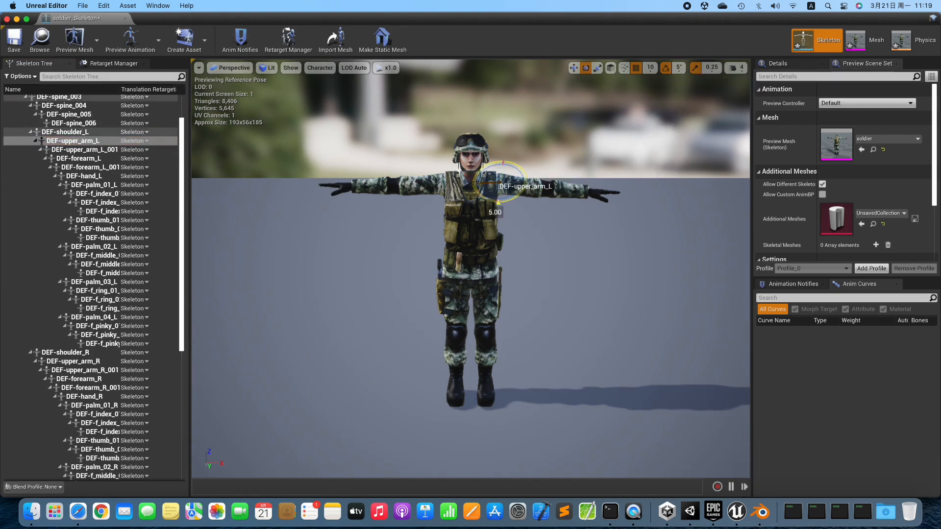
# Lower the soldier's upper arm and rotate the right thigh, then store it as the retarget base pose.
pyautogui.click(75, 360)
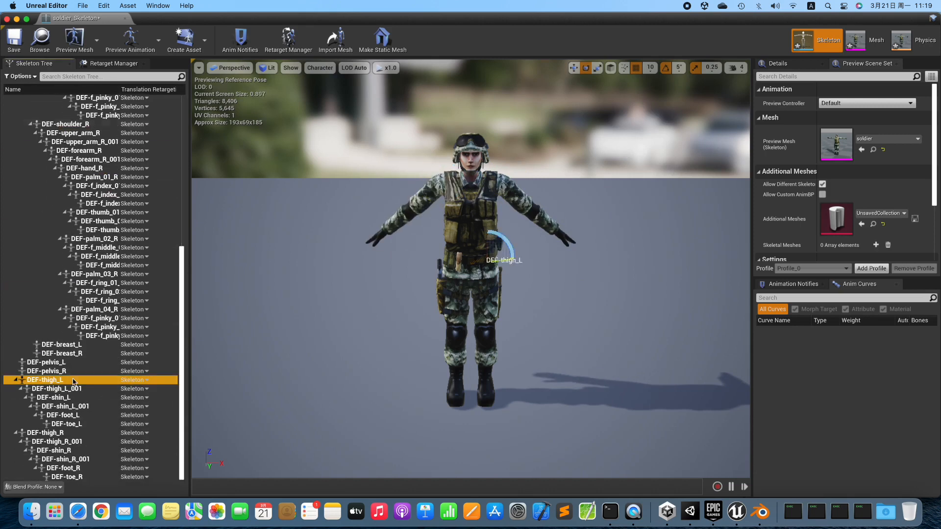
pyautogui.click(45, 433)
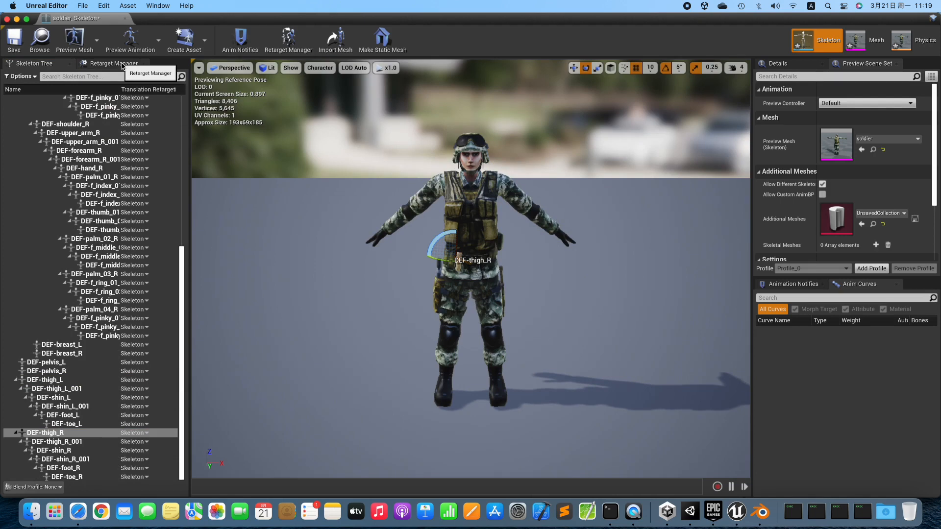
pyautogui.click(114, 64)
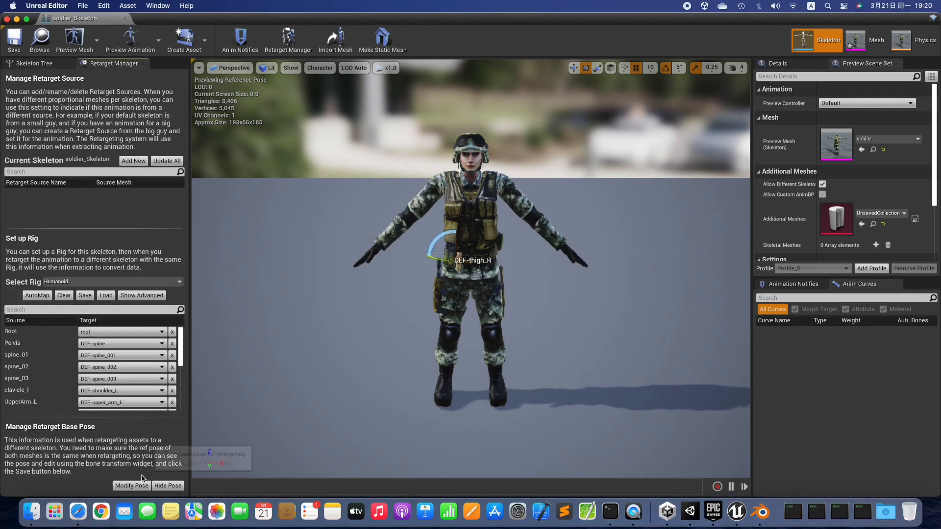
pyautogui.click(131, 486)
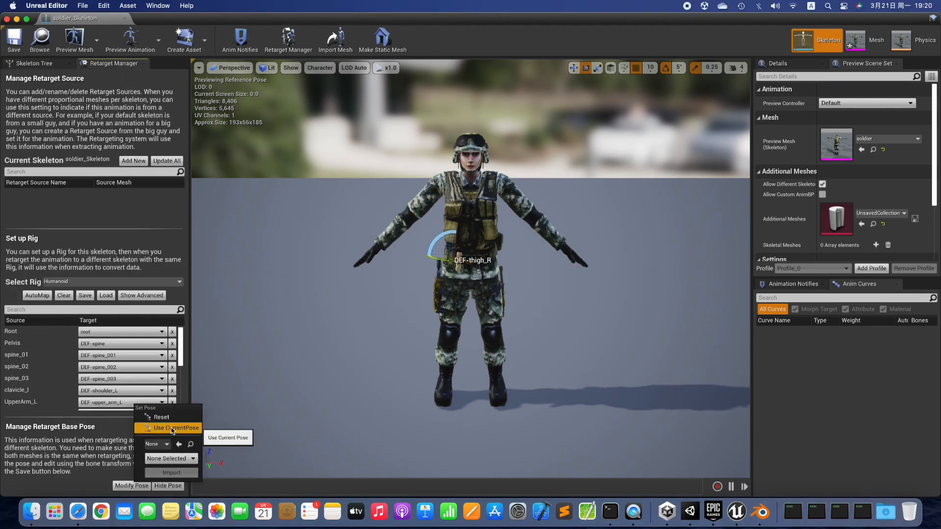
pyautogui.click(174, 427)
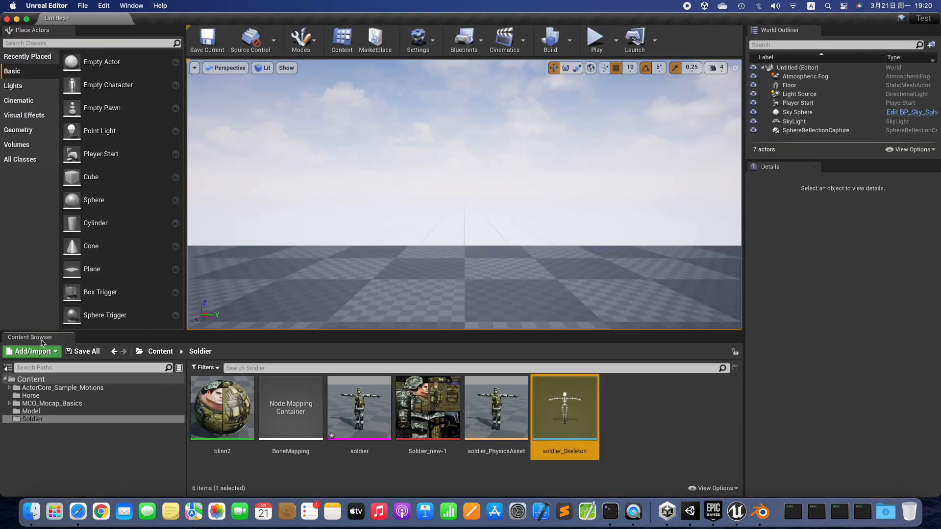
# Duplicate Aerobic_Dance_Anim from Pose_dance_catwalk_Female and retarget it onto soldier_Skeleton.
pyautogui.click(10, 388)
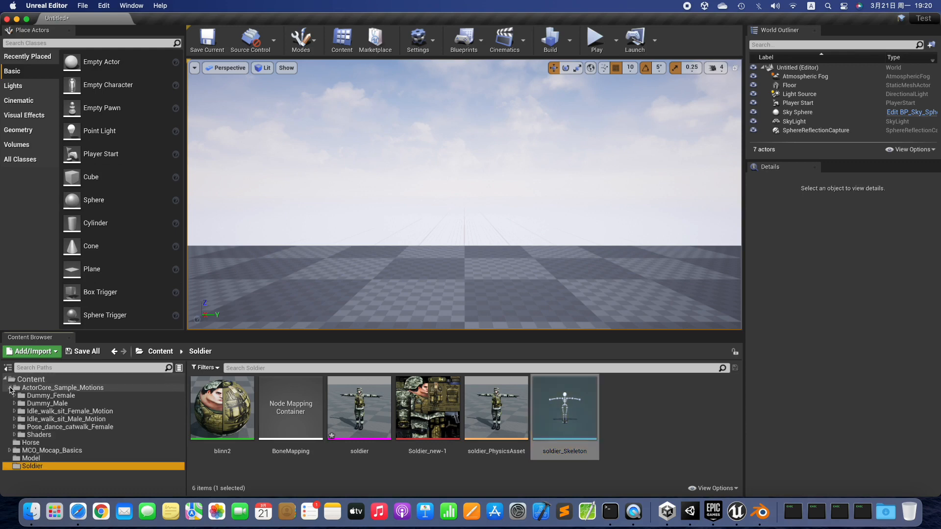
pyautogui.click(69, 427)
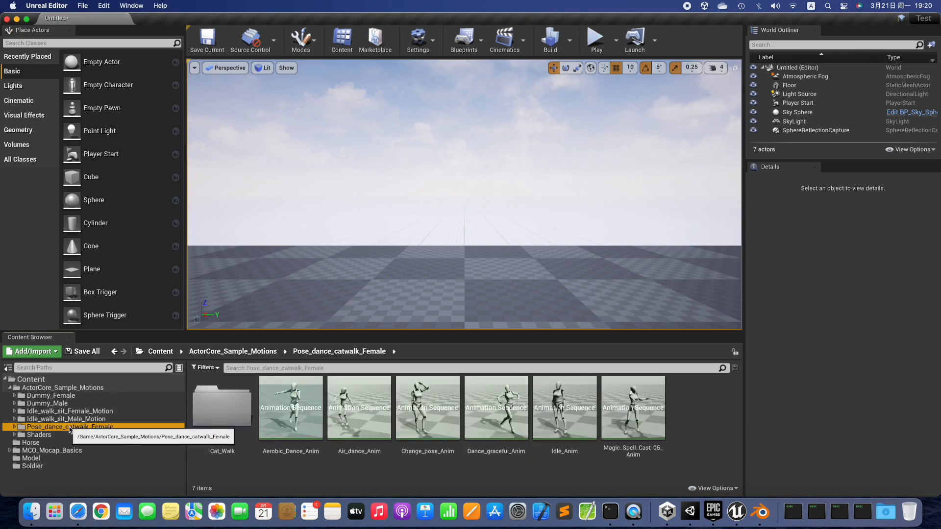
pyautogui.moveTo(291, 407)
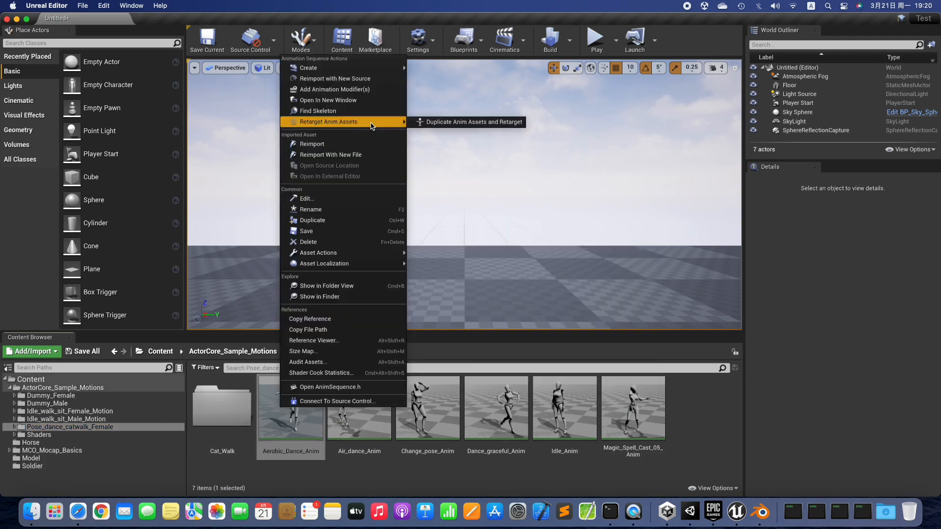
pyautogui.click(473, 122)
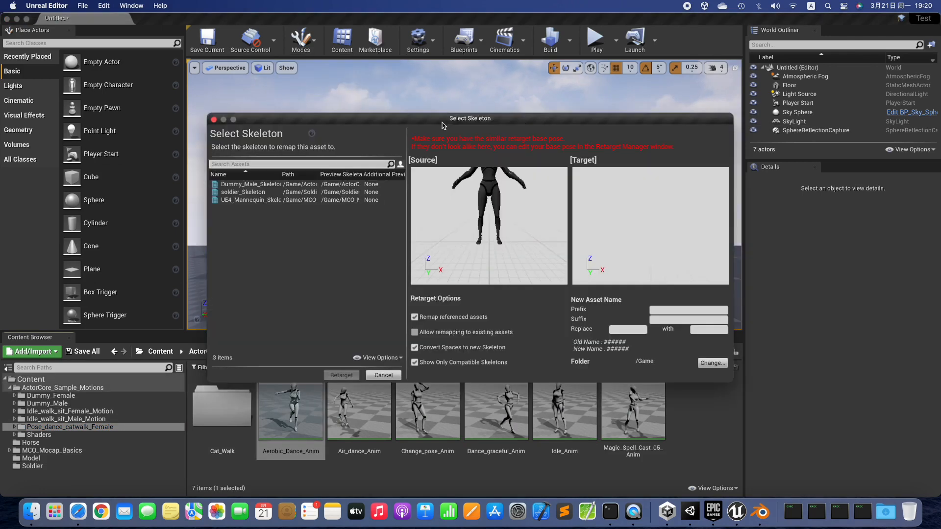
pyautogui.moveTo(244, 192)
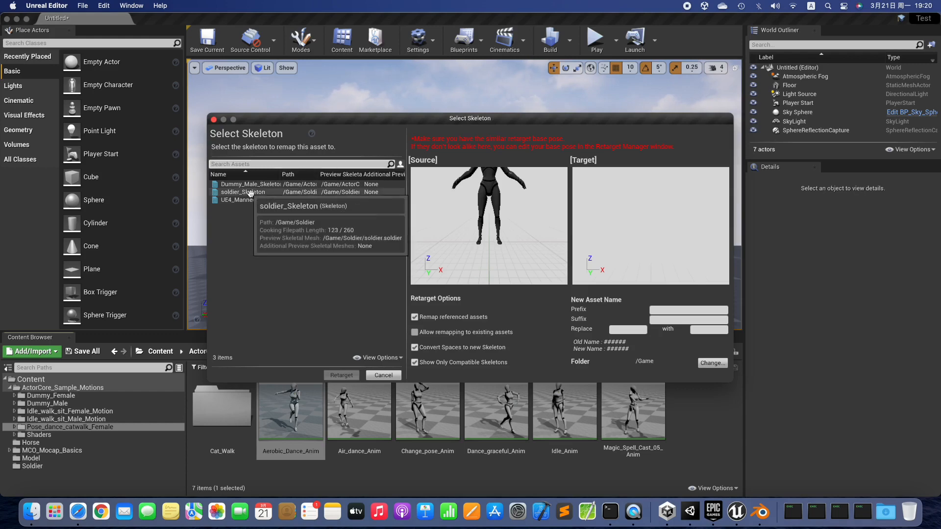
pyautogui.click(243, 191)
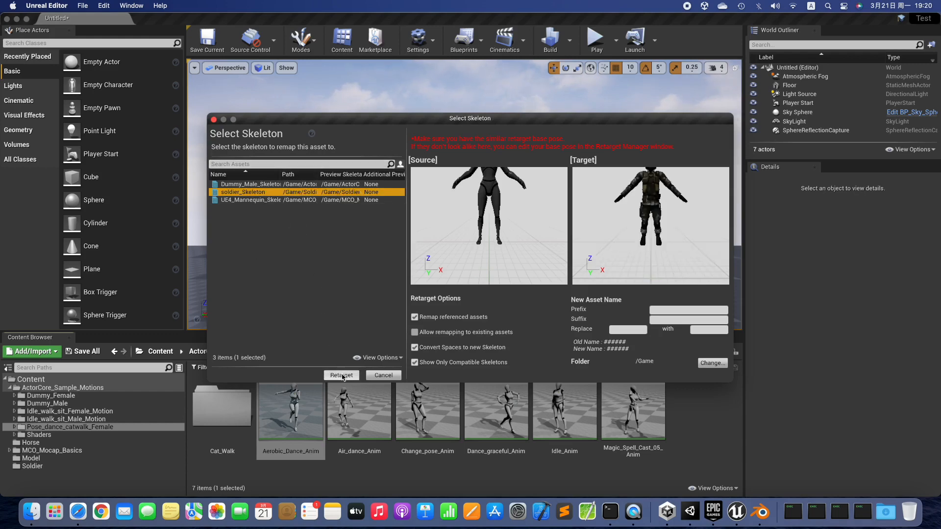
pyautogui.click(341, 375)
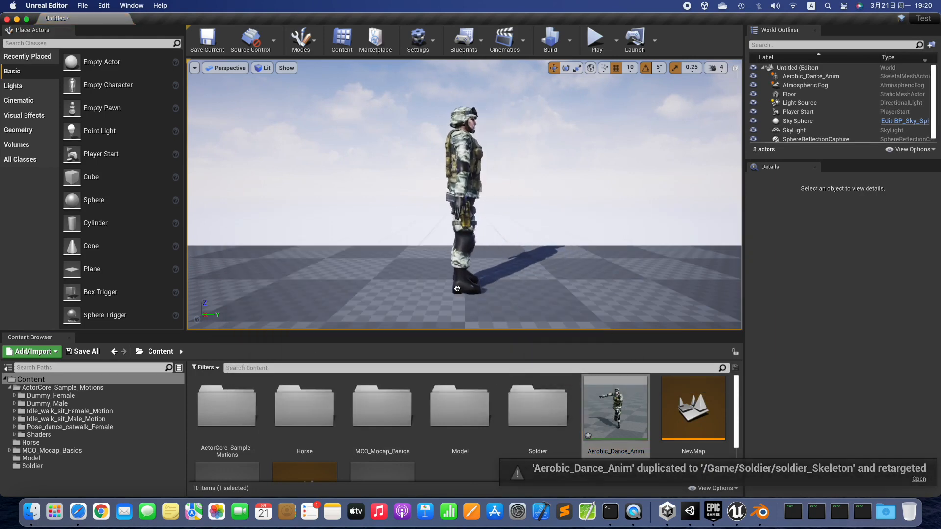
# Select the dancing soldier actor in the level and play the level to watch the dance.
pyautogui.click(810, 77)
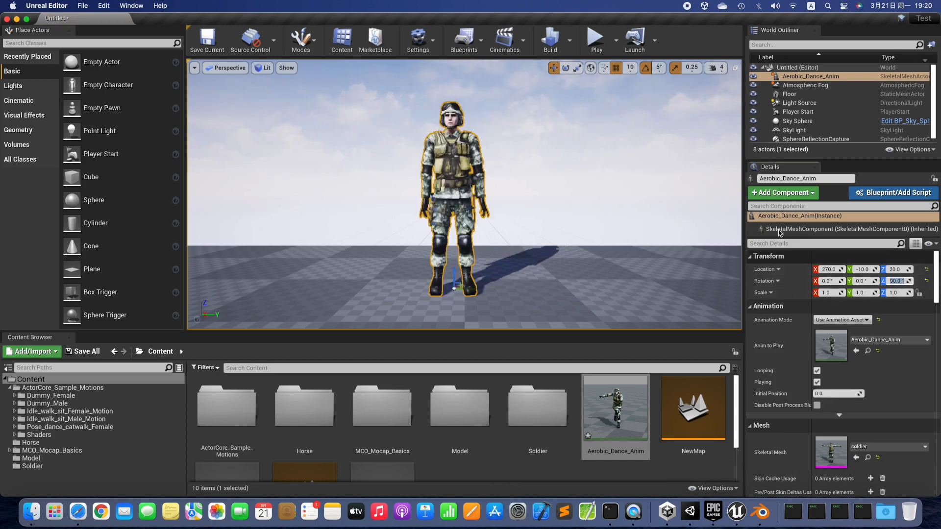
pyautogui.click(594, 37)
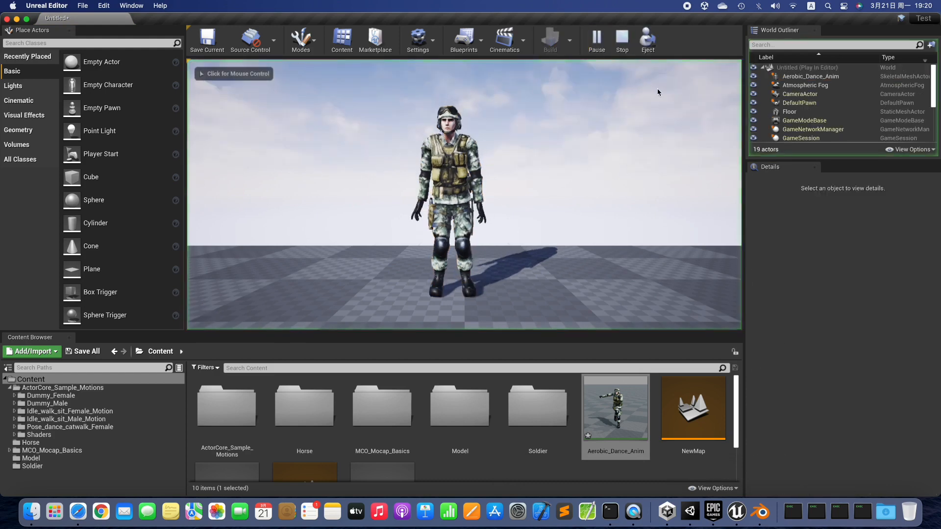